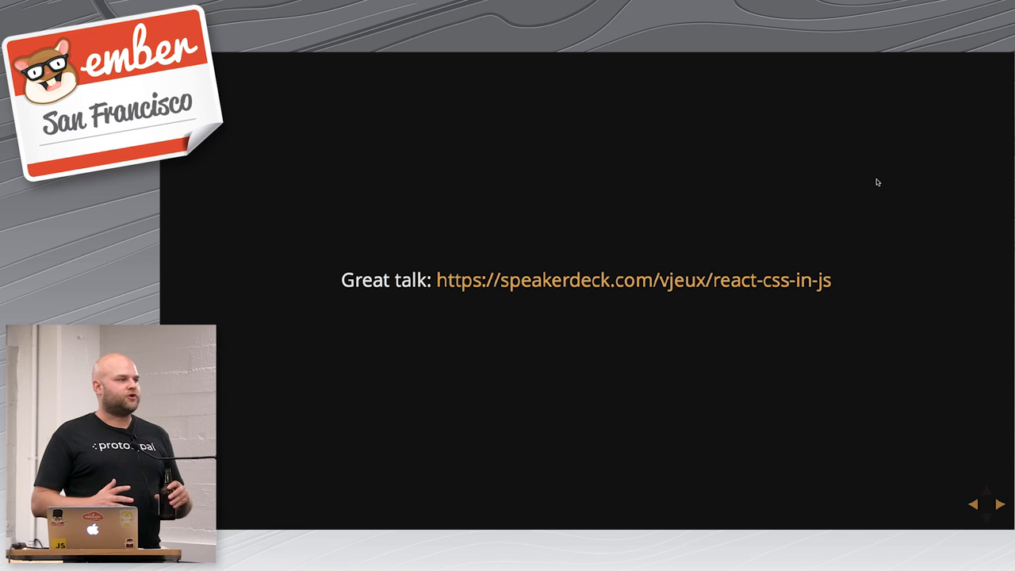
mouse_move(855, 288)
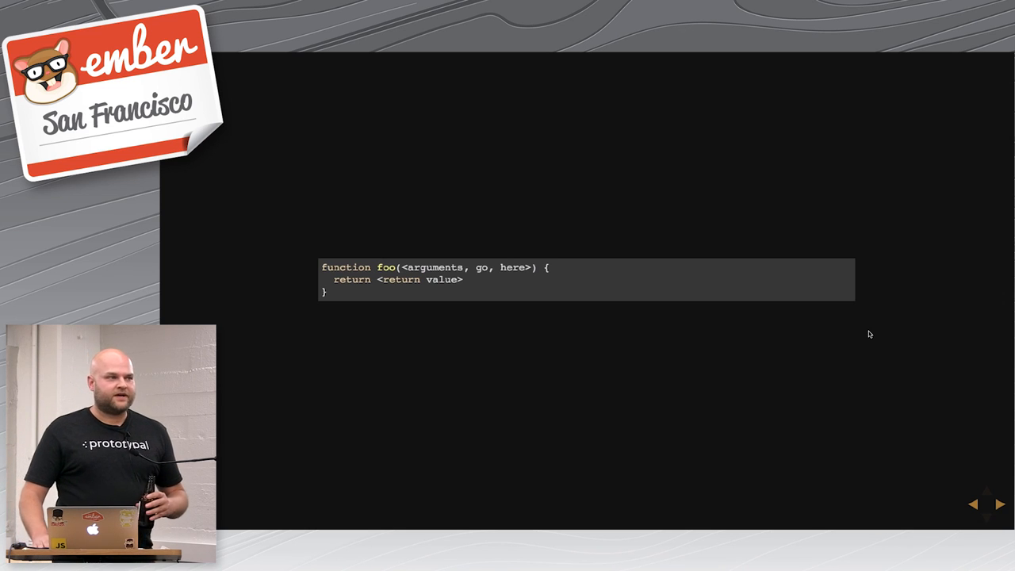
Step: Browse the BEM Naming page down to the block modifier syntax and examples
left_click(1001, 504)
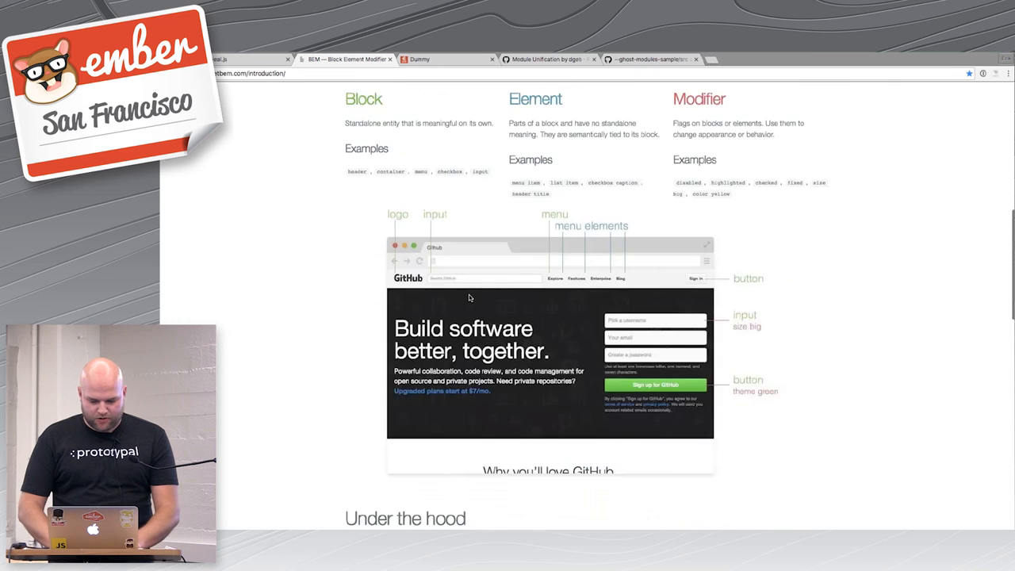
scroll("down", 3)
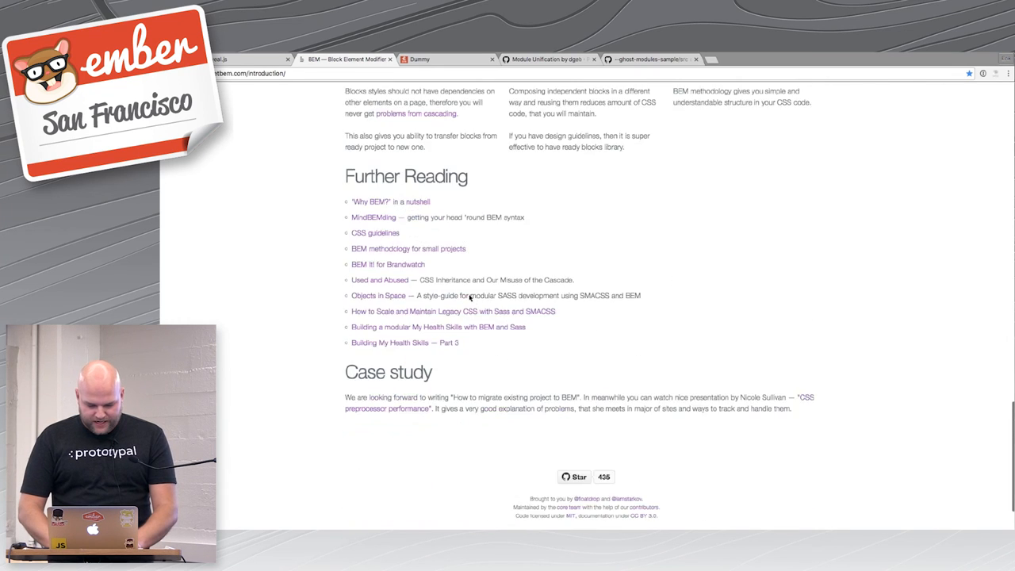
scroll("up", 3)
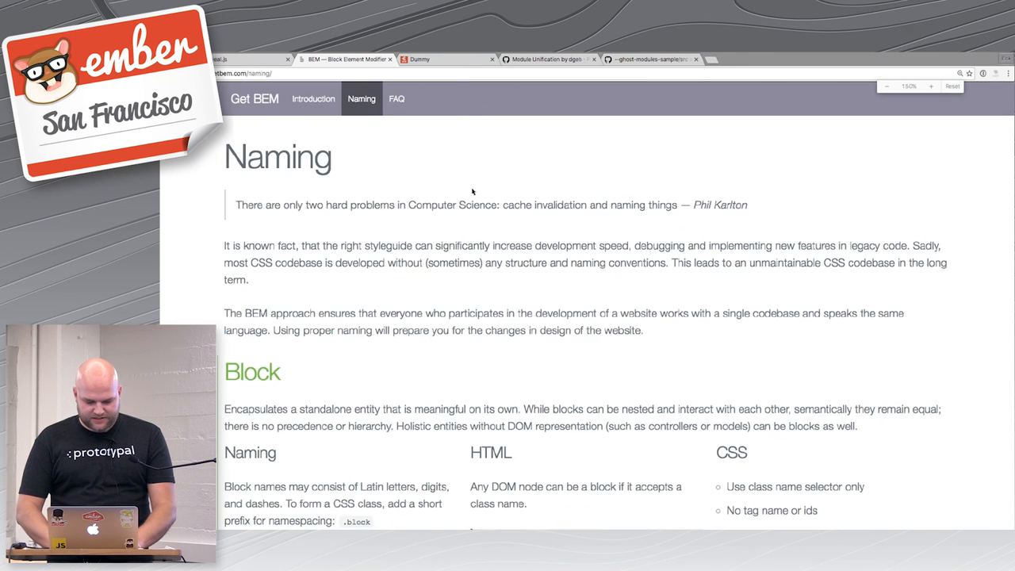
scroll("down", 3)
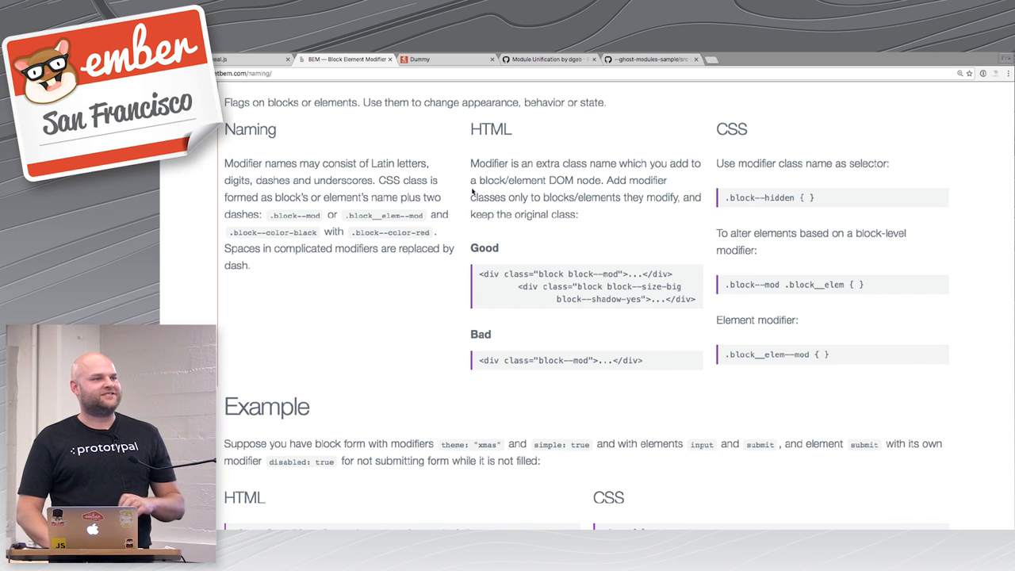
scroll("down", 3)
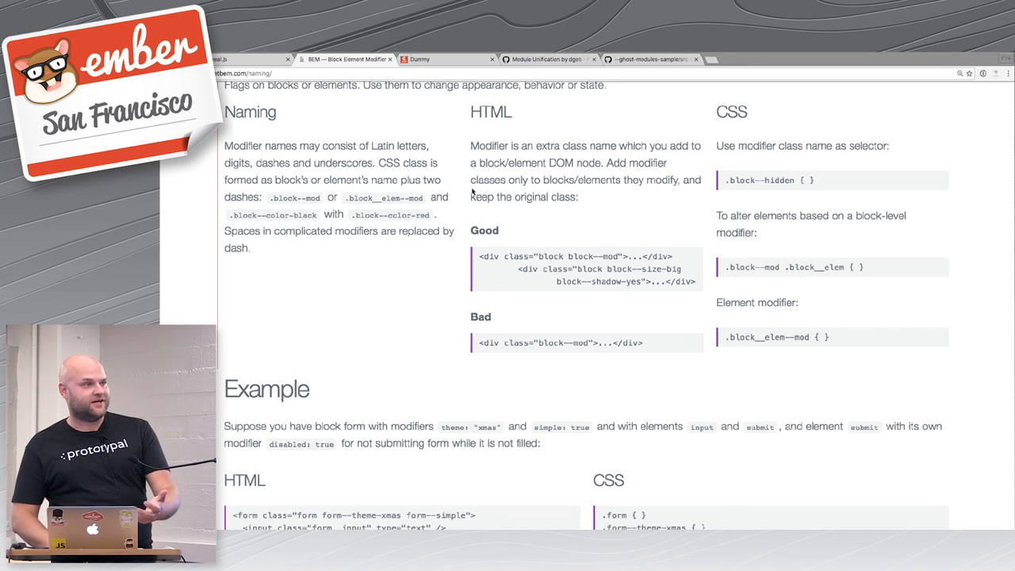
scroll("down", 3)
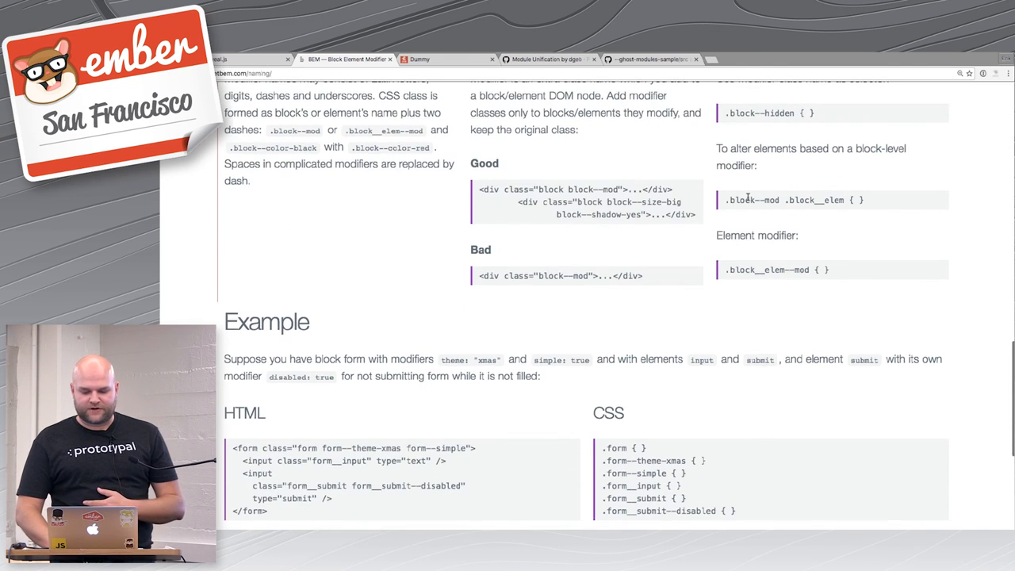
scroll("up", 3)
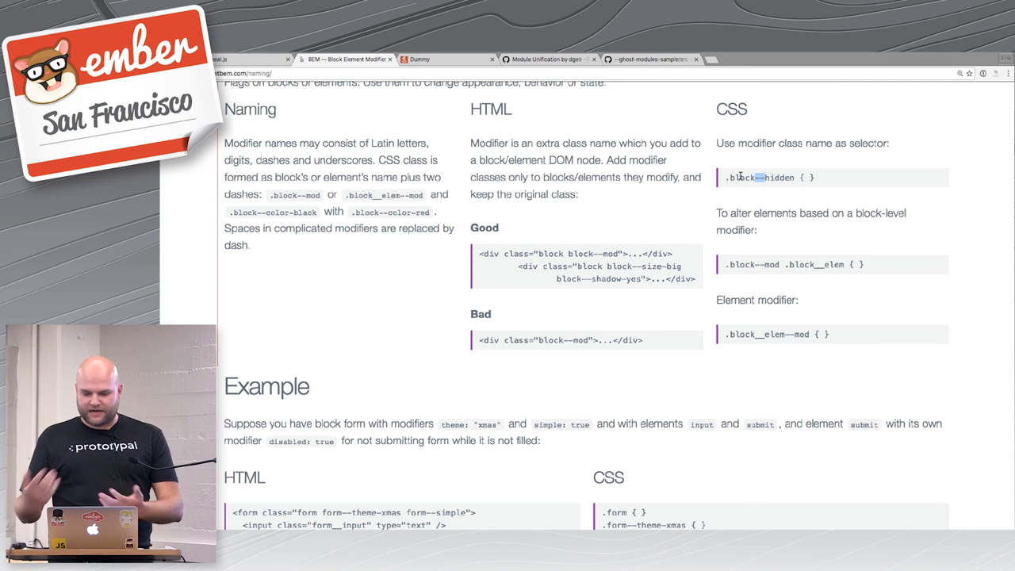
scroll("down", 3)
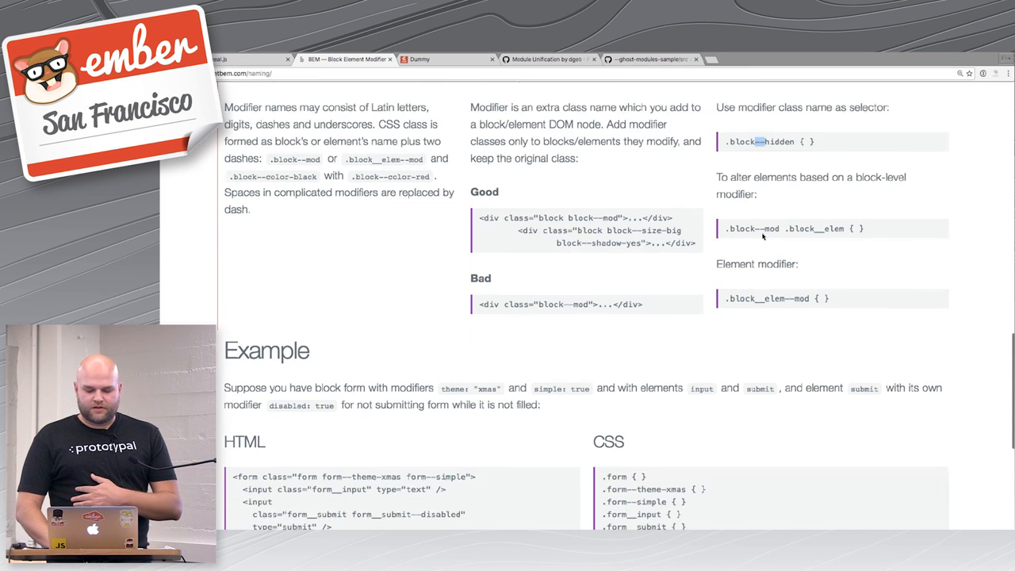
scroll("down", 3)
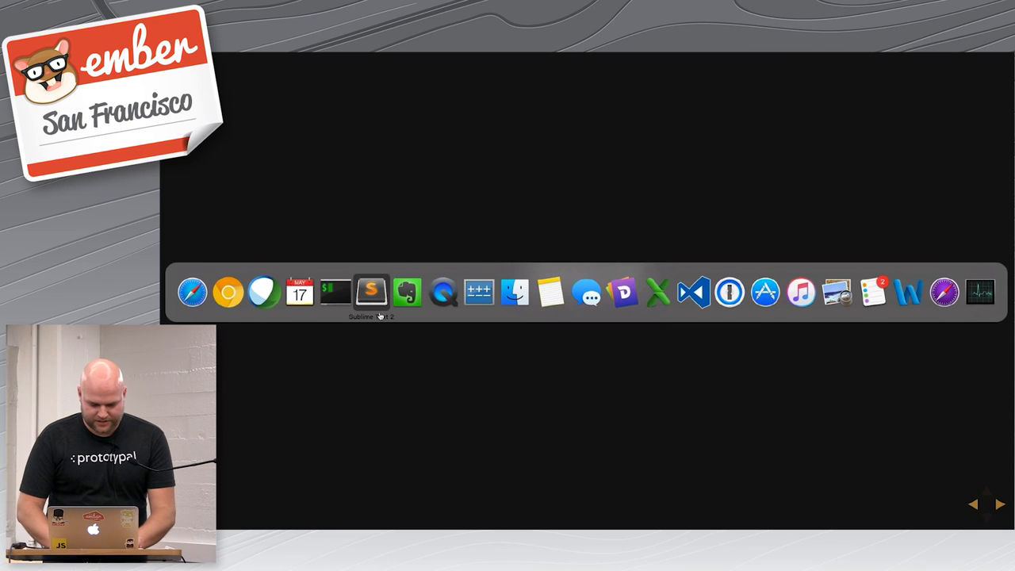
left_click(371, 292)
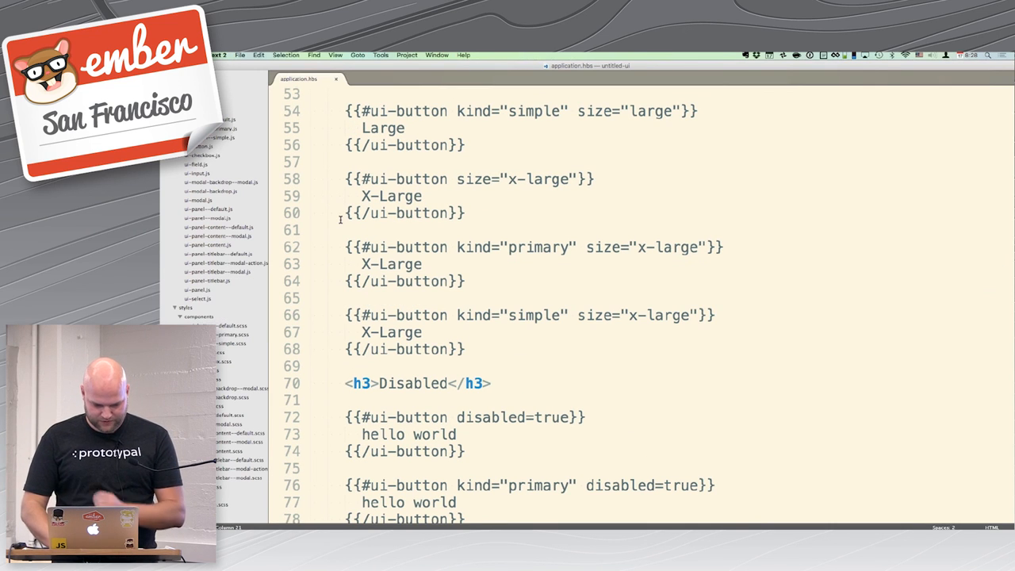
scroll("up", 3)
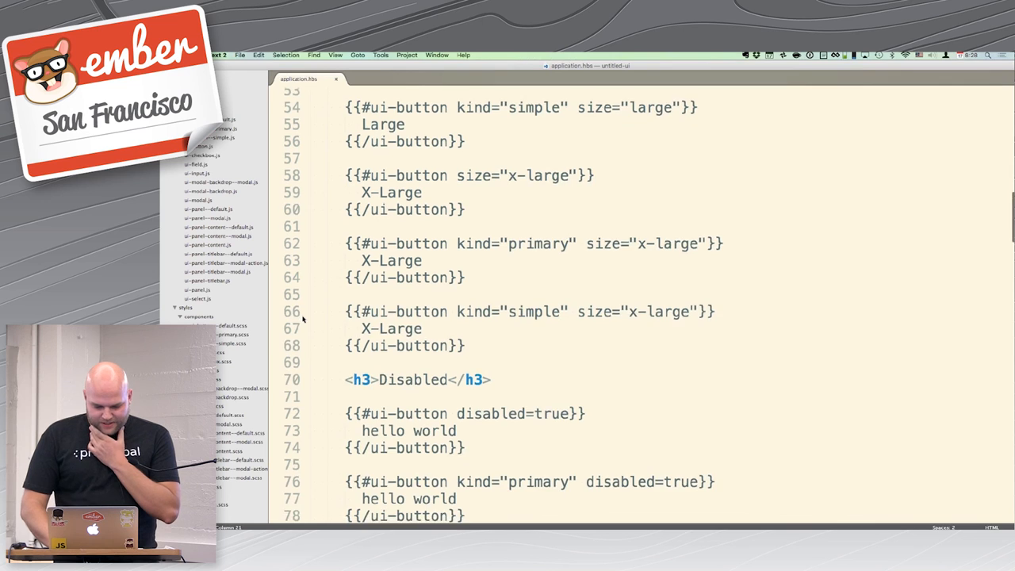
scroll("down", 3)
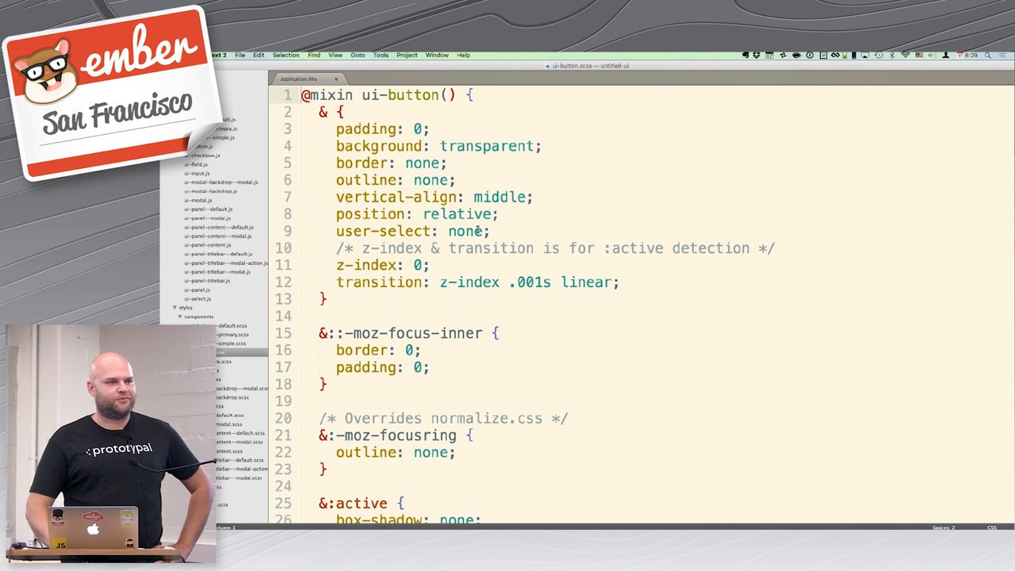
scroll("down", 3)
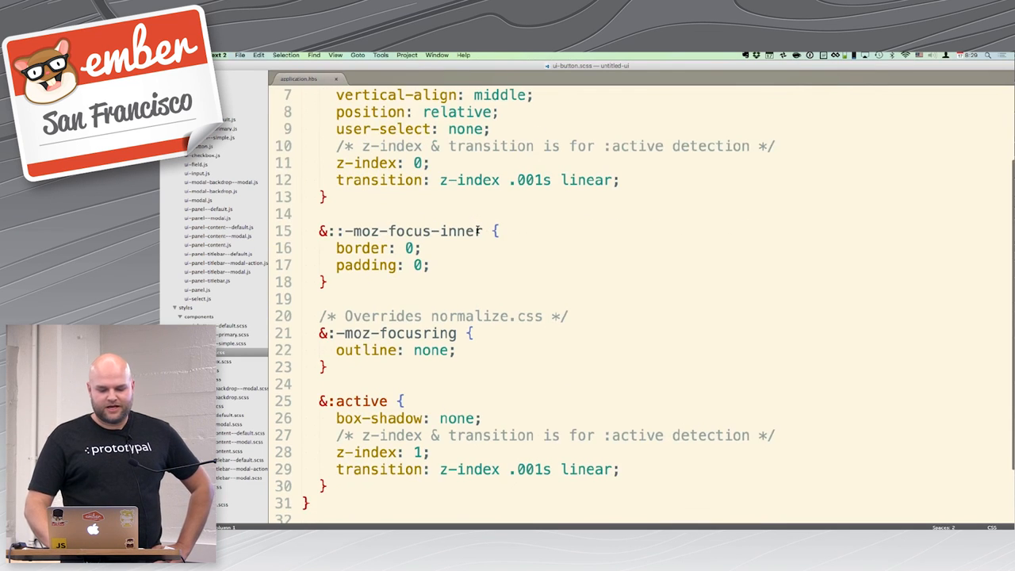
scroll("up", 3)
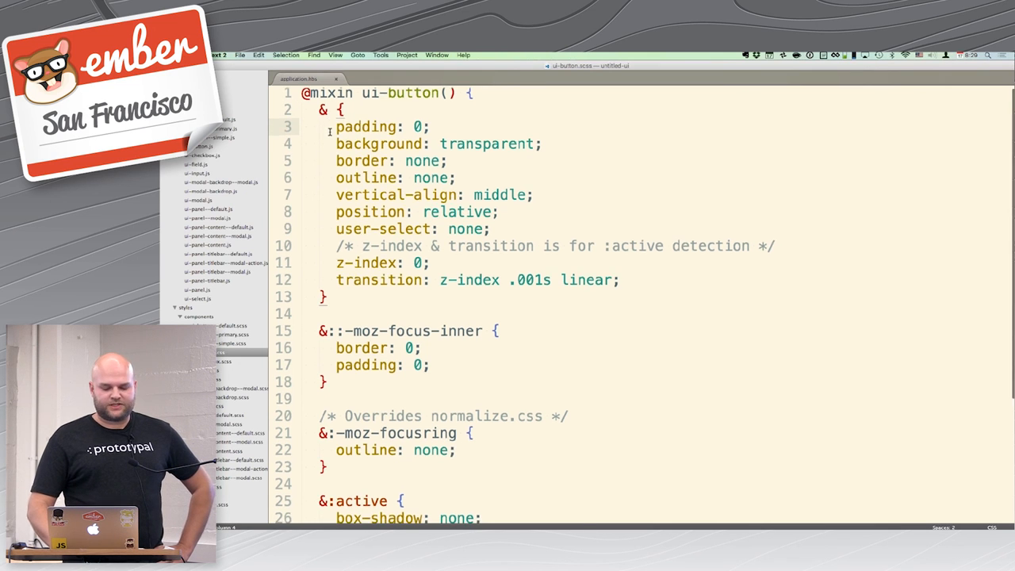
scroll("down", 3)
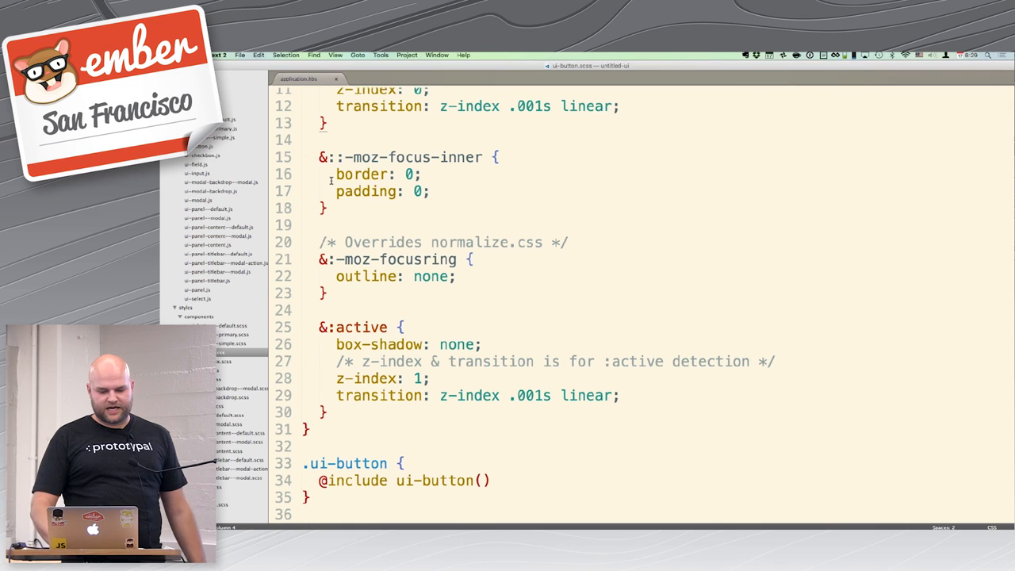
scroll("up", 3)
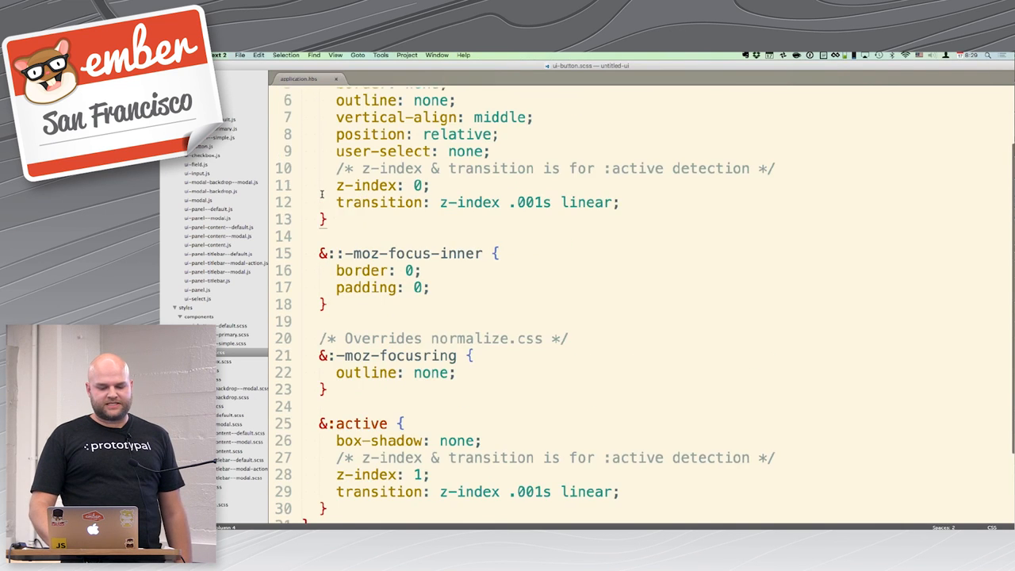
scroll("up", 3)
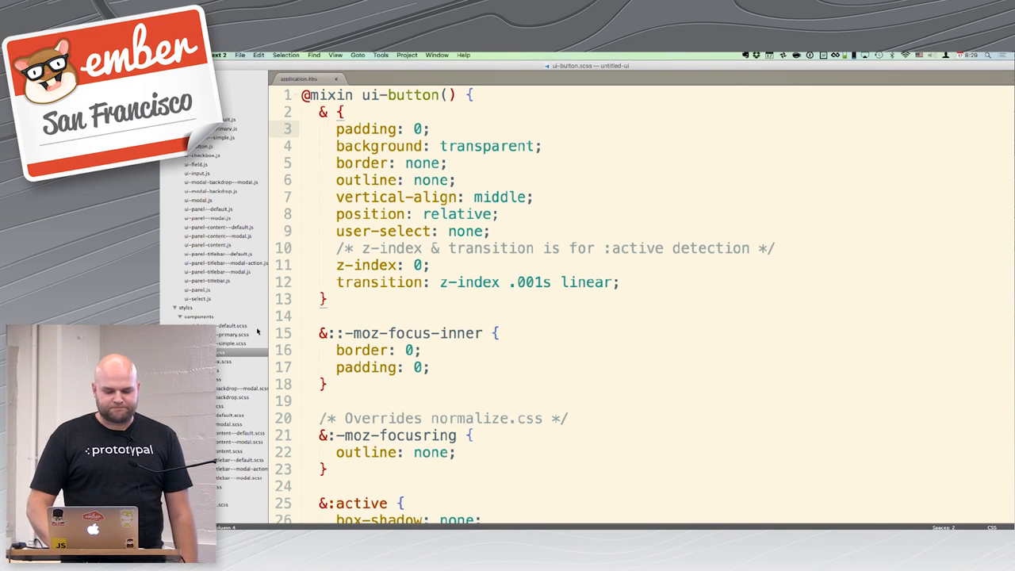
mouse_move(250, 346)
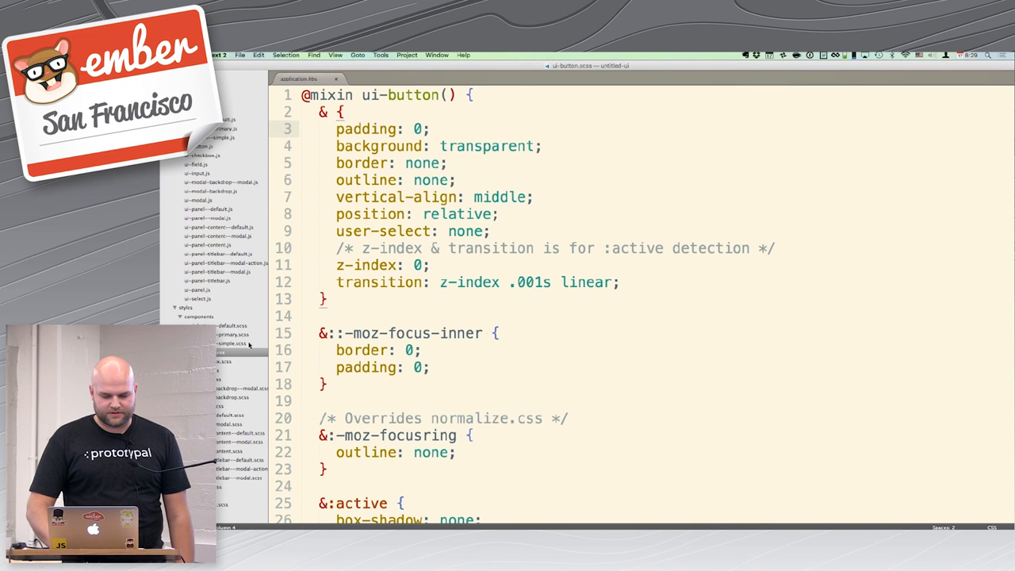
Step: Open ui-button--simple.scss and highlight its $border-color mixin parameter
left_click(226, 345)
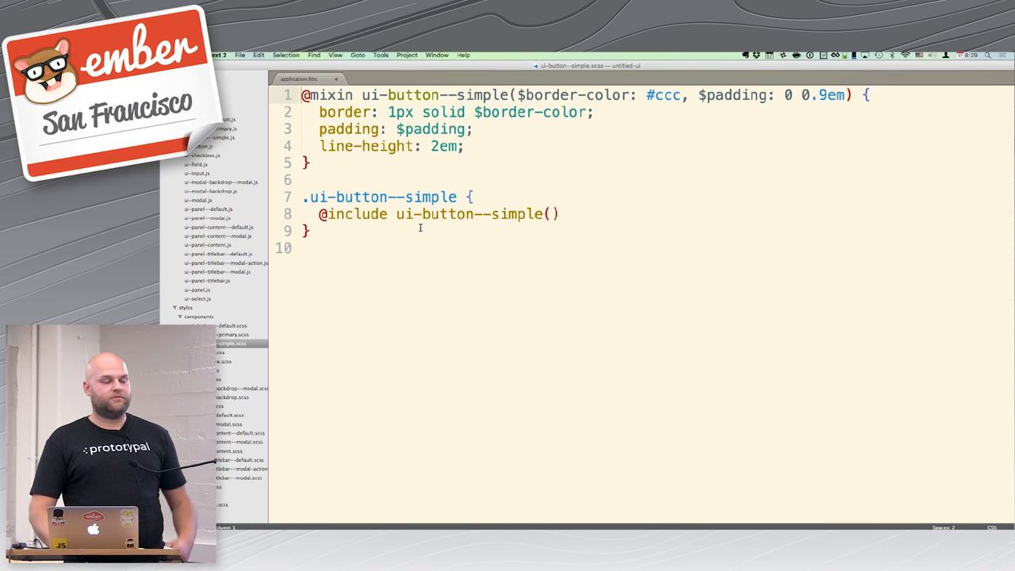
mouse_move(522, 85)
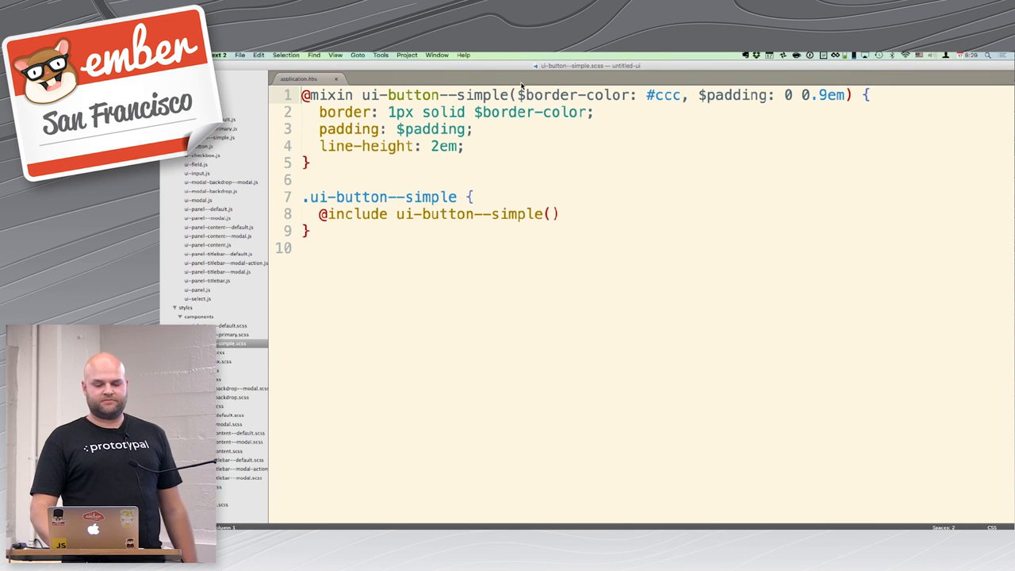
double_click(530, 95)
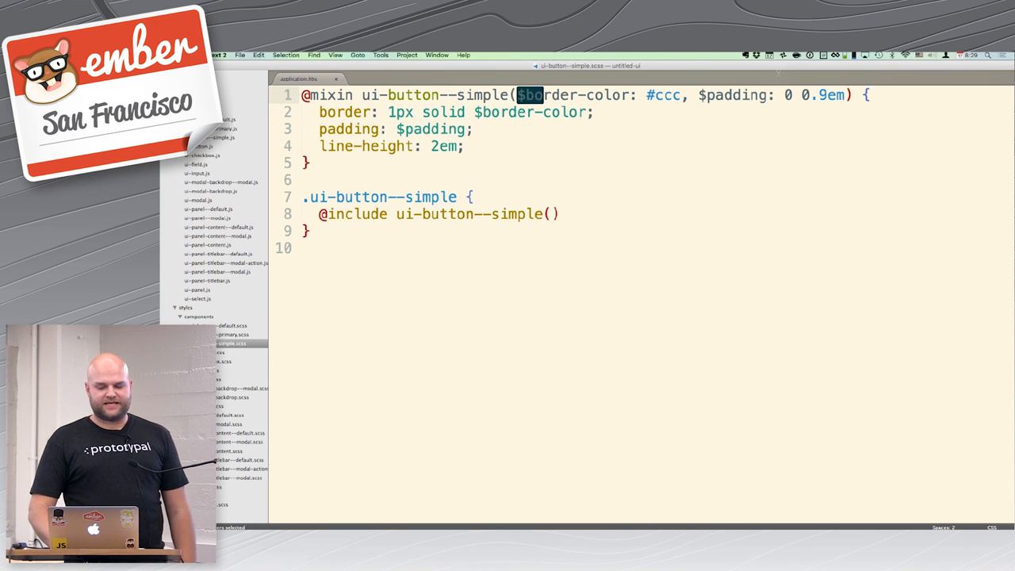
left_click_drag(540, 94, 845, 94)
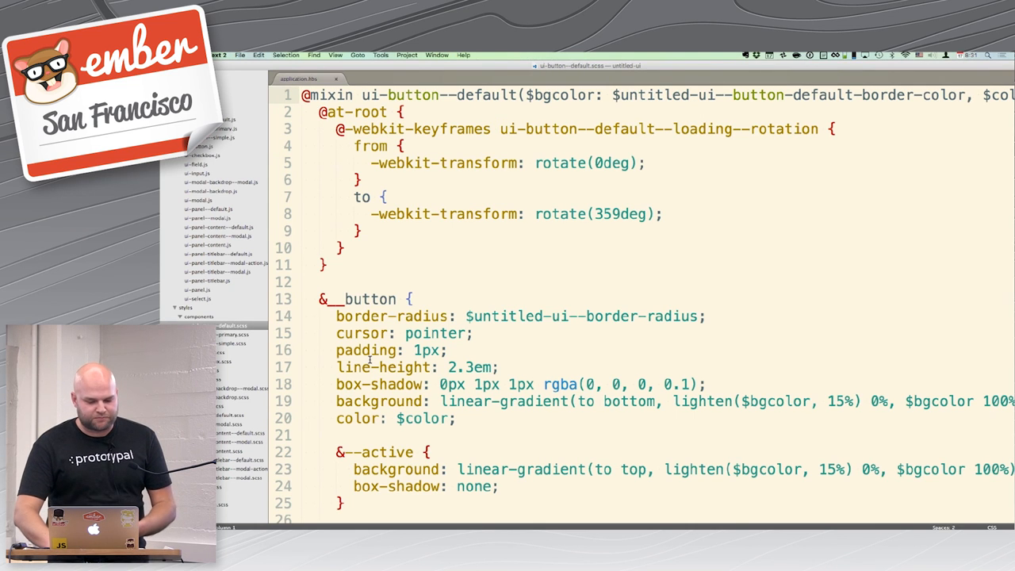
Step: Scroll the Dummy app demo page through the button size variants
scroll("down", 3)
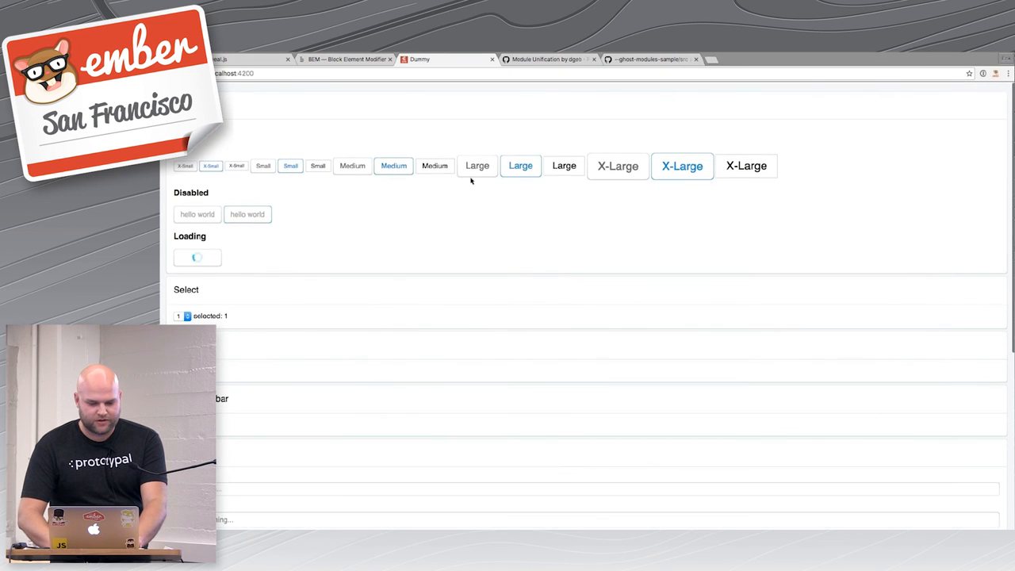
key("ctrl+plus")
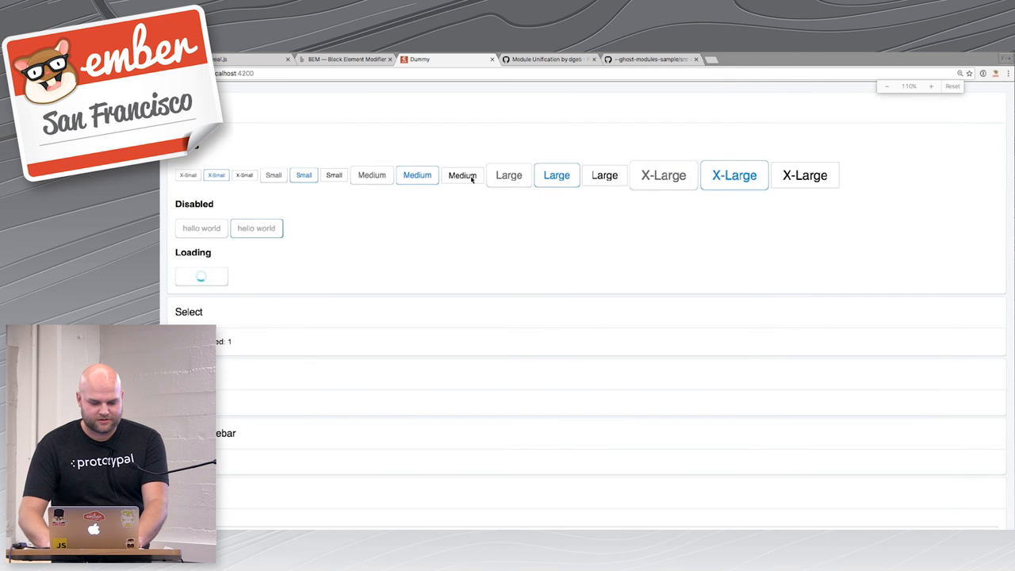
left_click(931, 86)
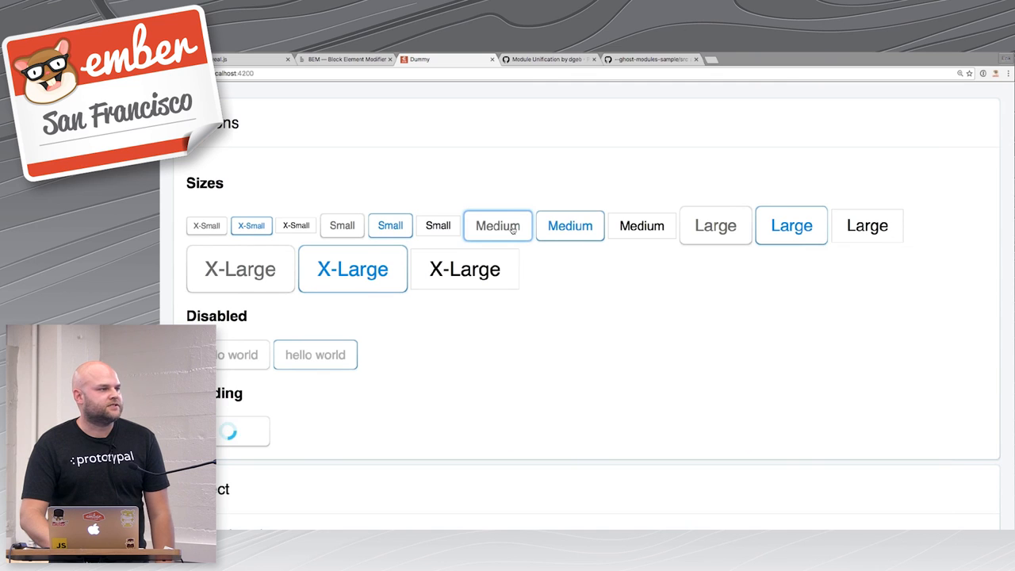
mouse_move(523, 232)
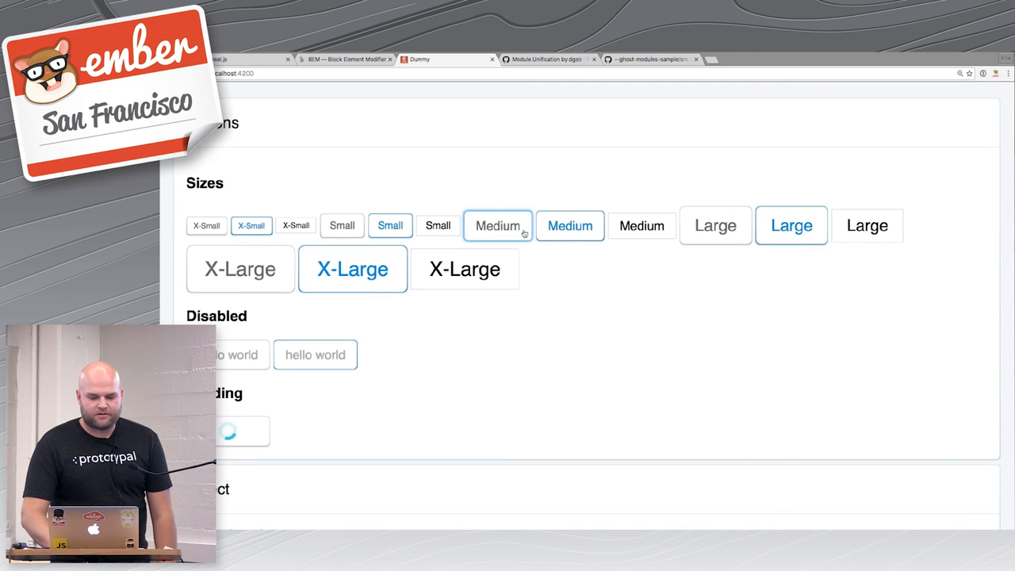
mouse_move(596, 238)
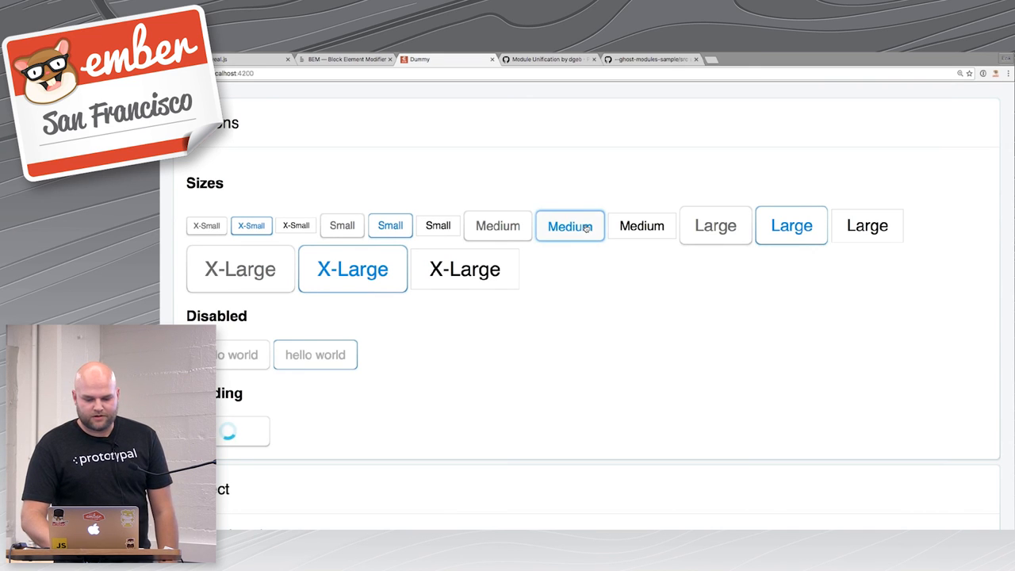
mouse_move(583, 273)
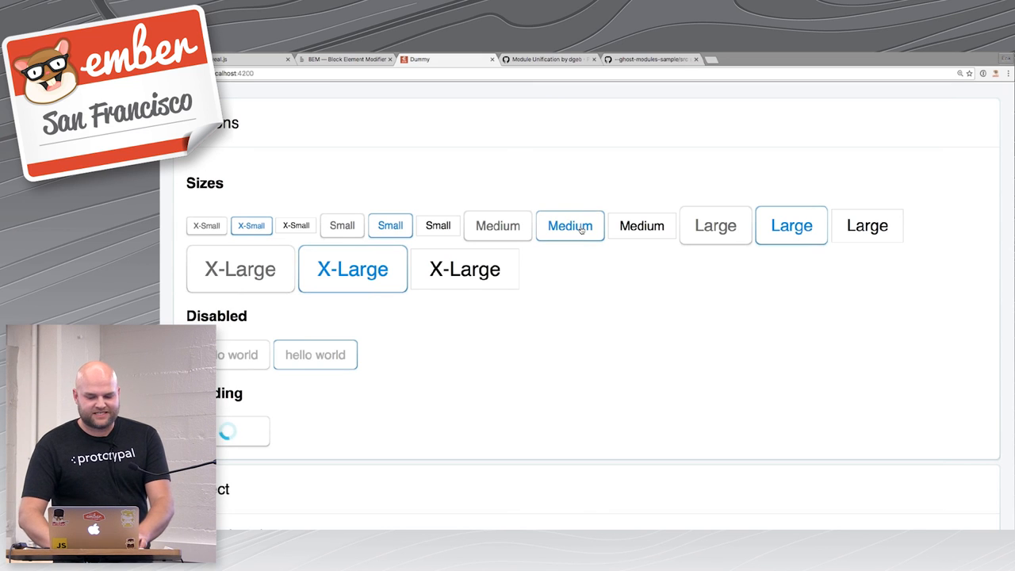
mouse_move(591, 215)
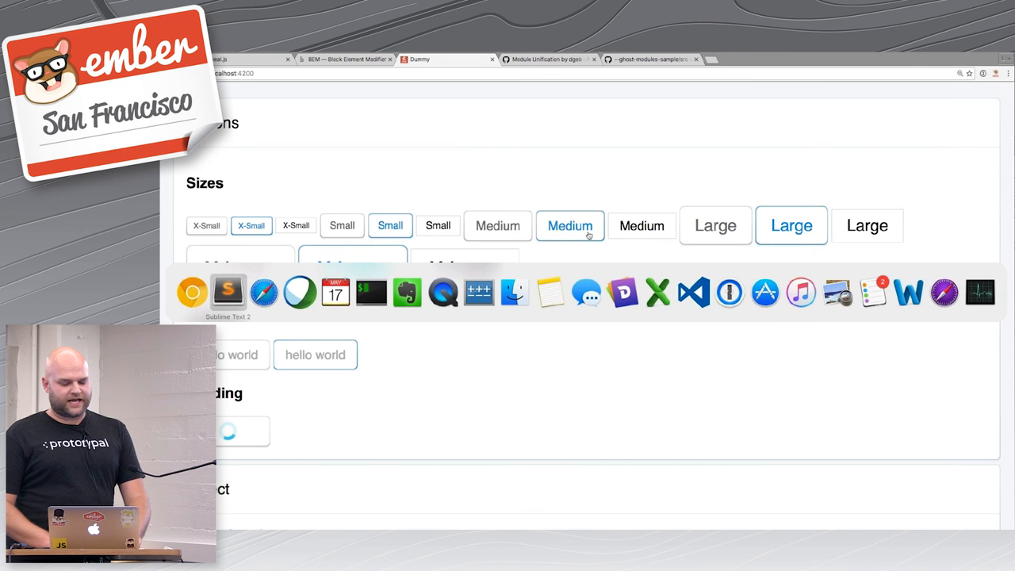
mouse_move(547, 227)
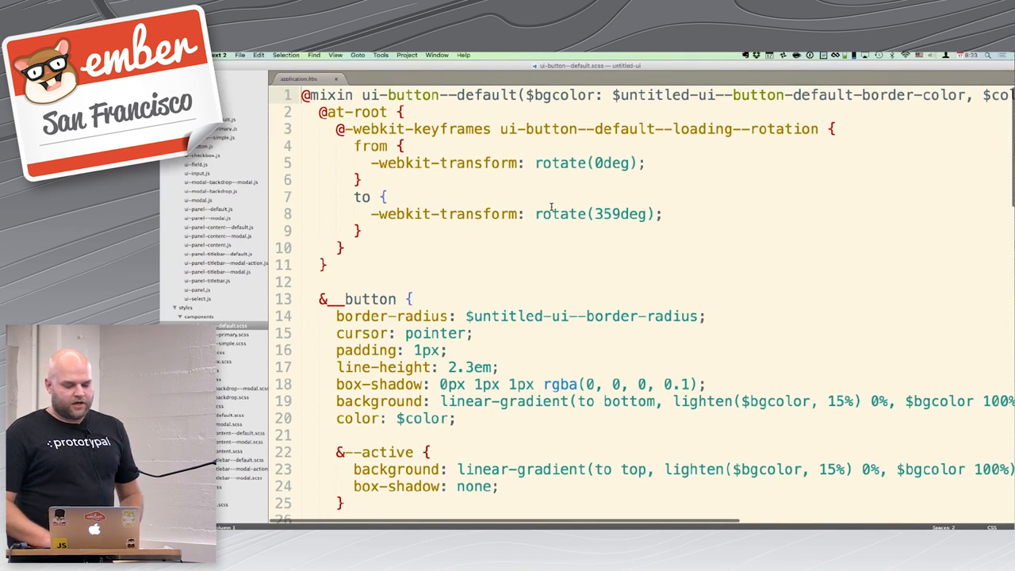
Step: Scroll through ui-button--default.scss, then open ui-button--primary.scss from the sidebar
scroll("down", 3)
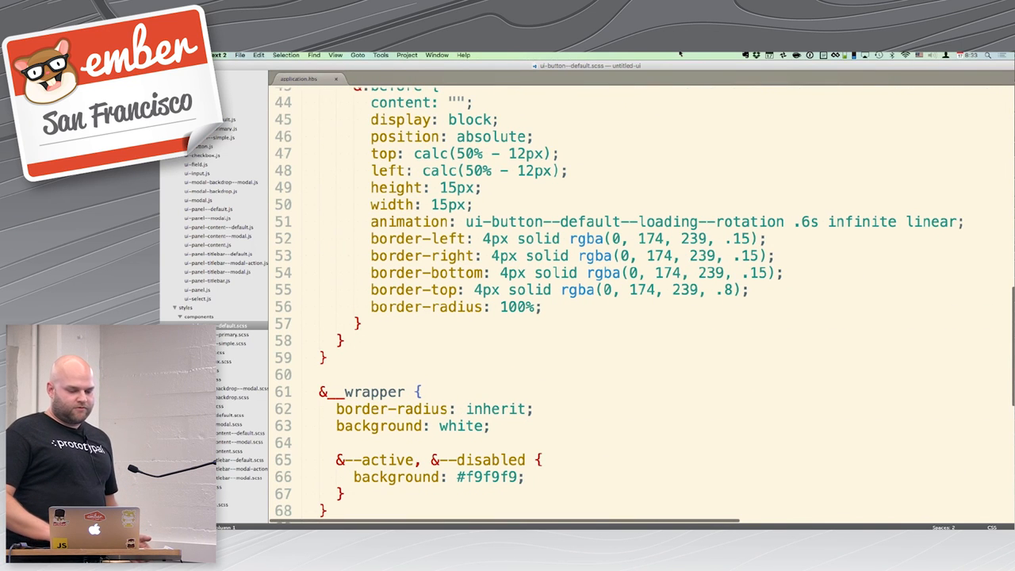
scroll("down", 3)
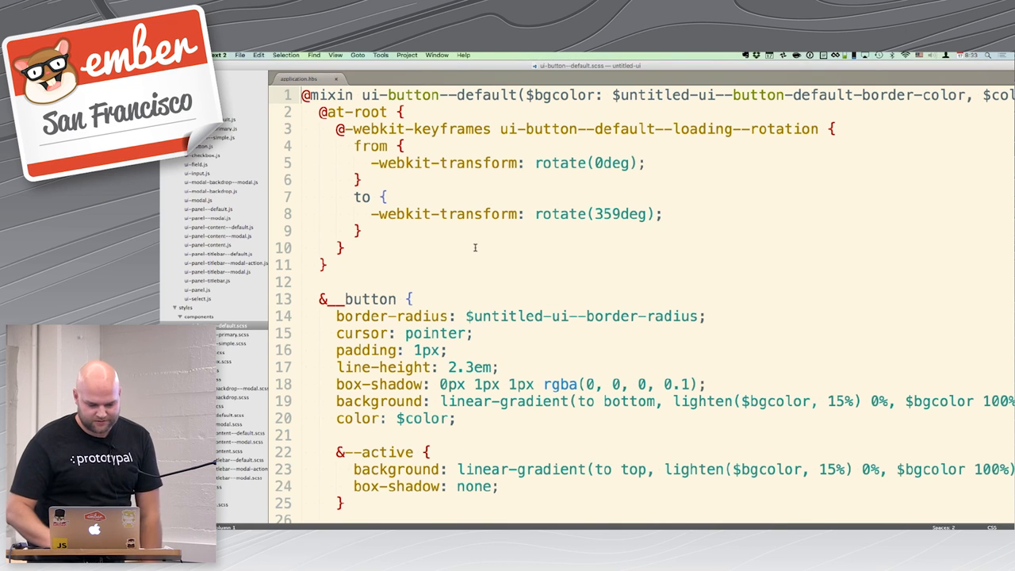
left_click(232, 334)
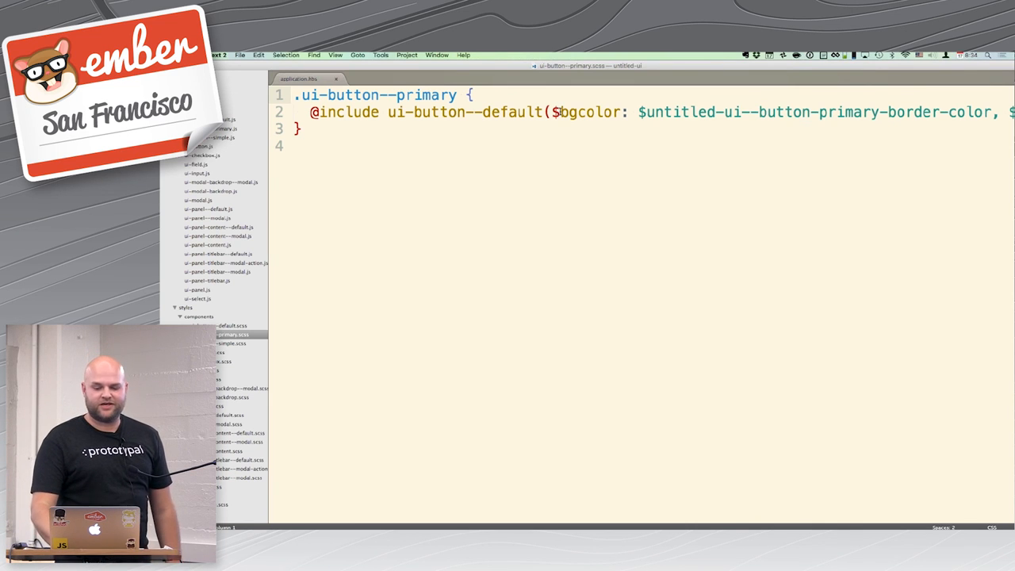
scroll("right", 3)
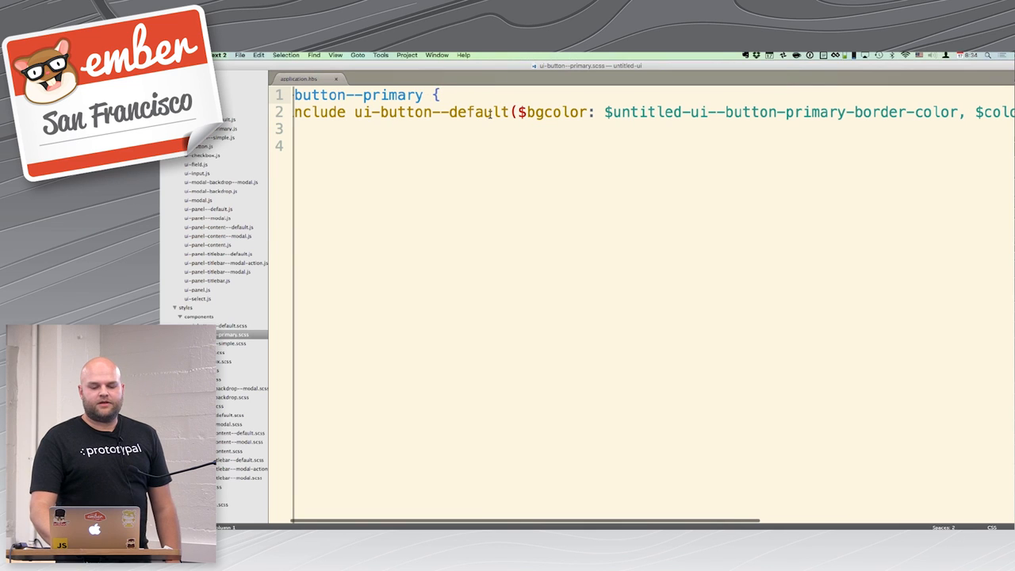
scroll("right", 3)
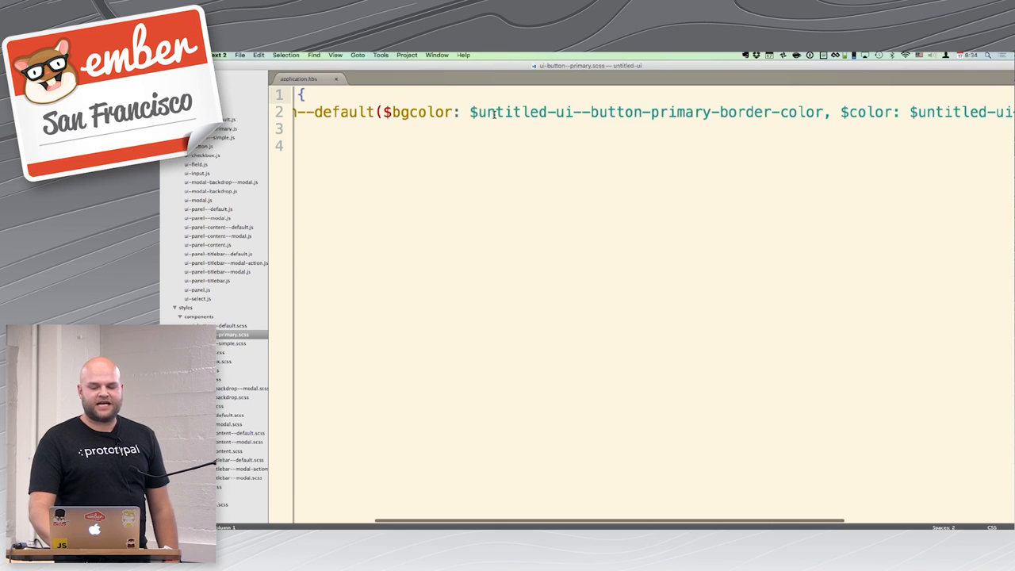
scroll("right", 3)
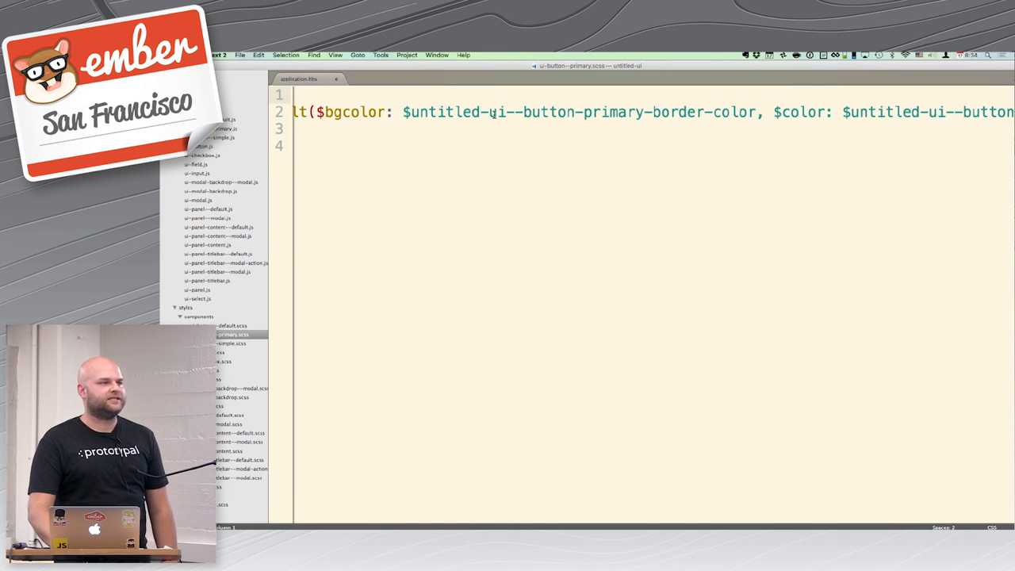
scroll("right", 3)
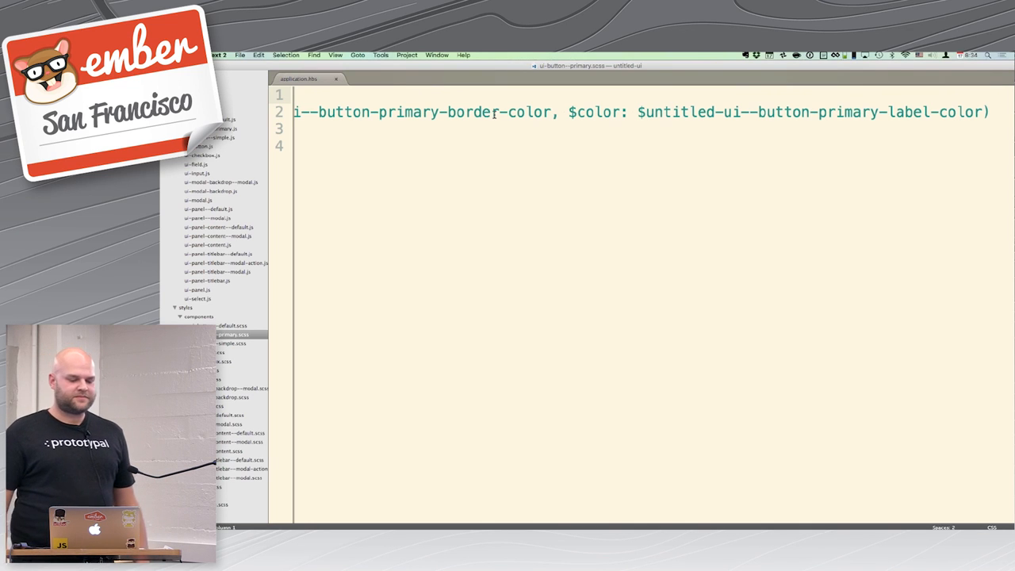
mouse_move(241, 297)
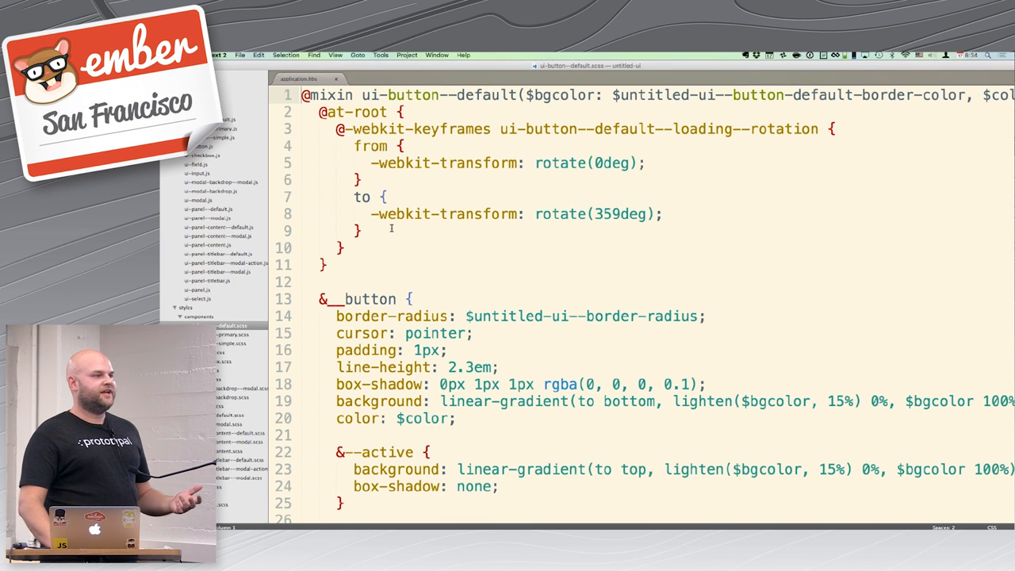
Step: Scroll through the ui-button--default mixin styles in ui-button--default.scss
scroll("down", 3)
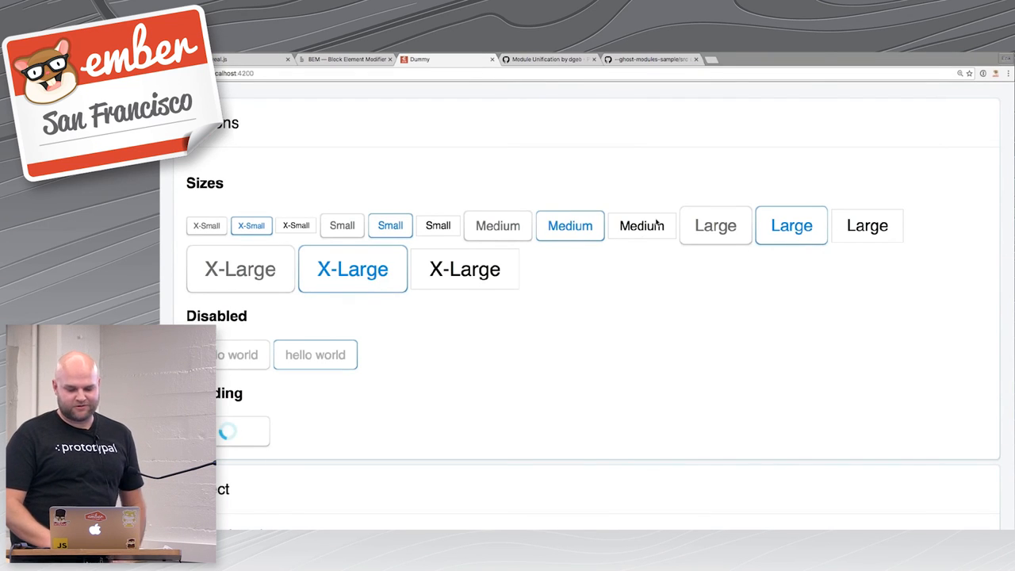
mouse_move(641, 228)
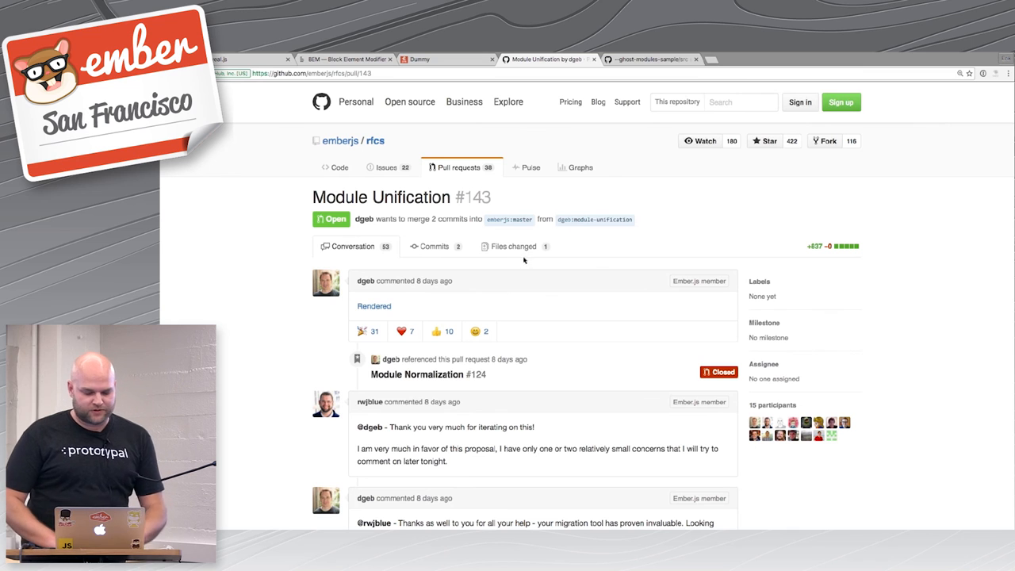
Step: Open the rendered Module Unification RFC and scroll to its example blogging app src tree
left_click(374, 306)
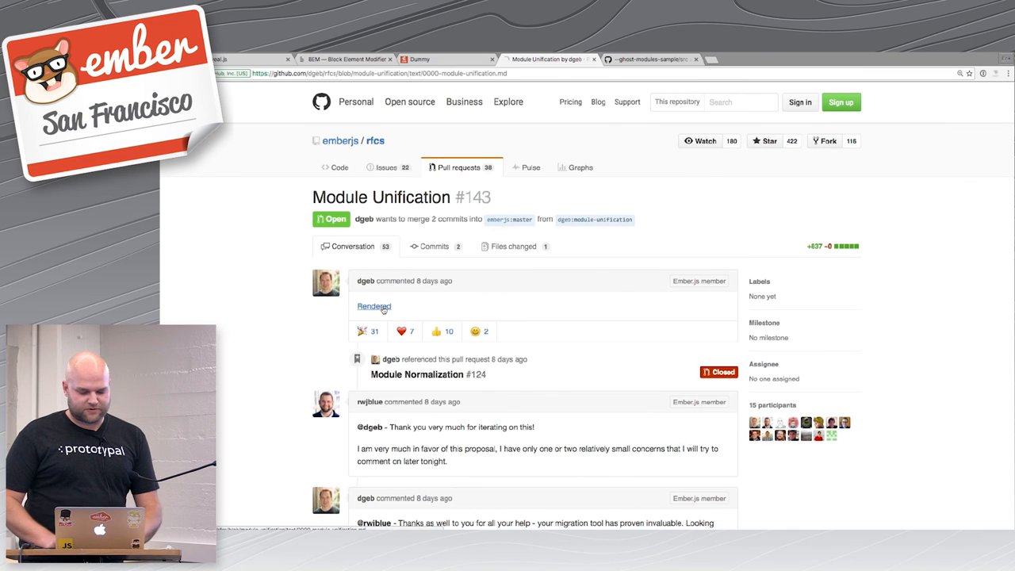
left_click(374, 306)
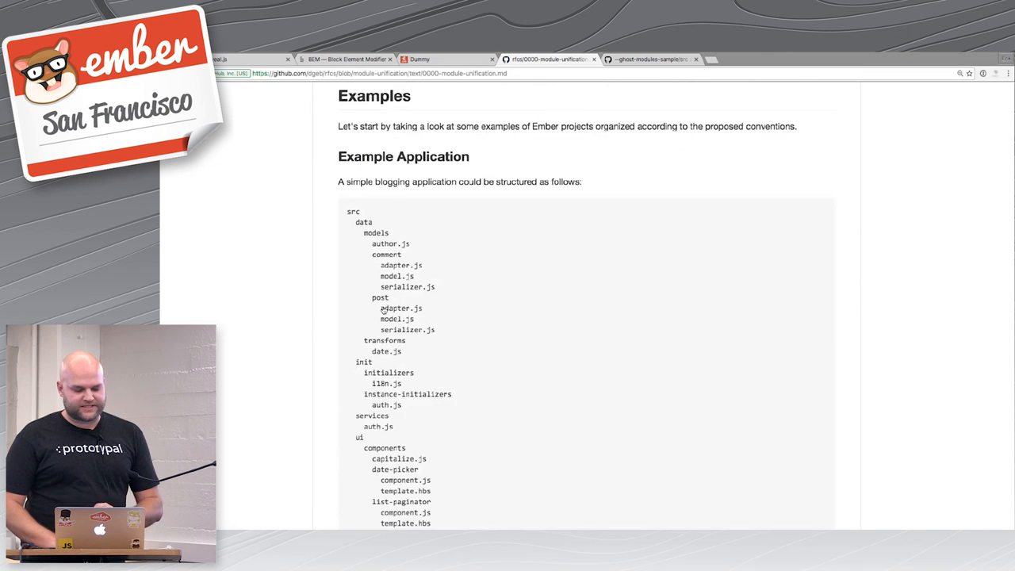
scroll("down", 3)
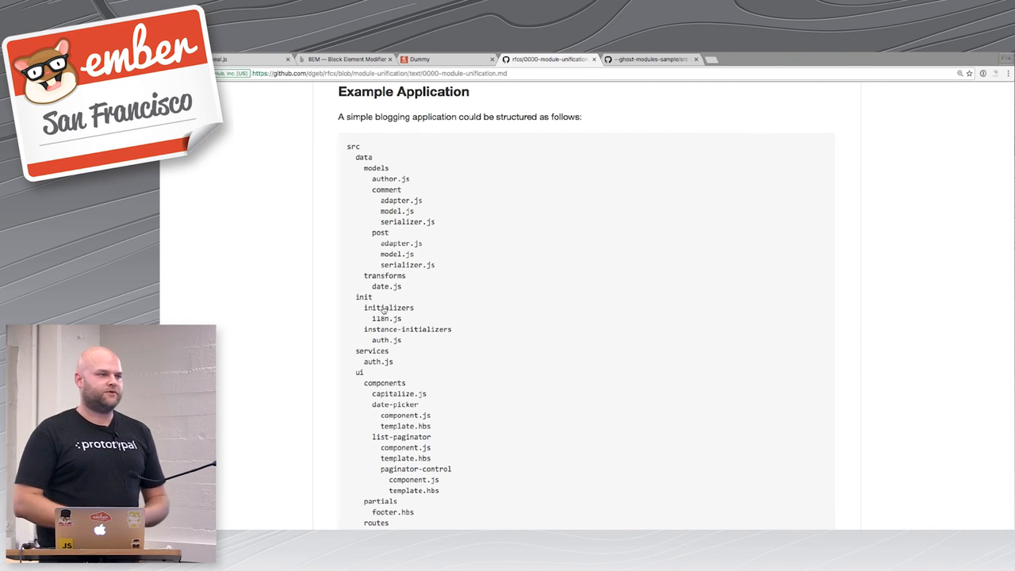
scroll("down", 3)
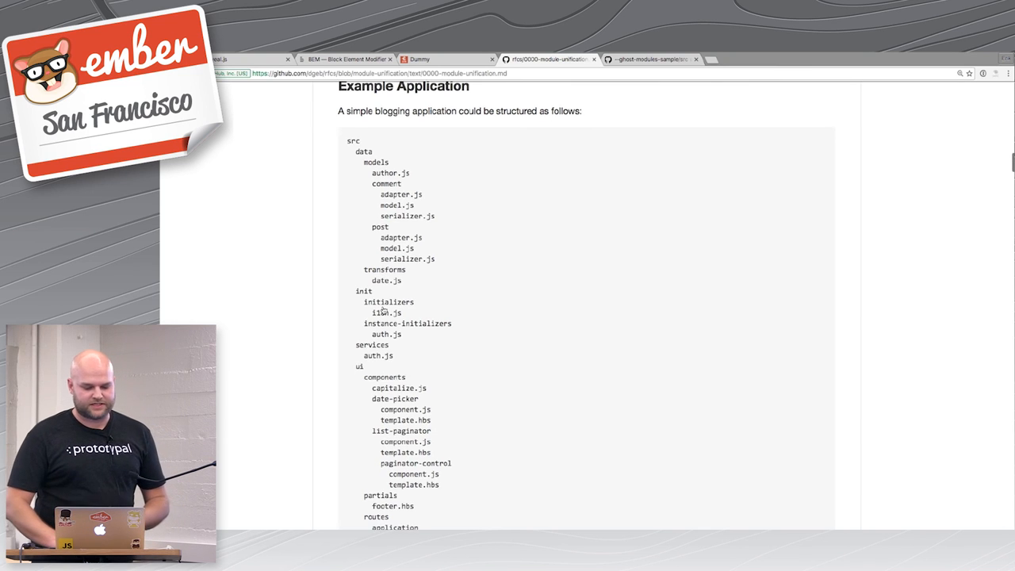
scroll("down", 3)
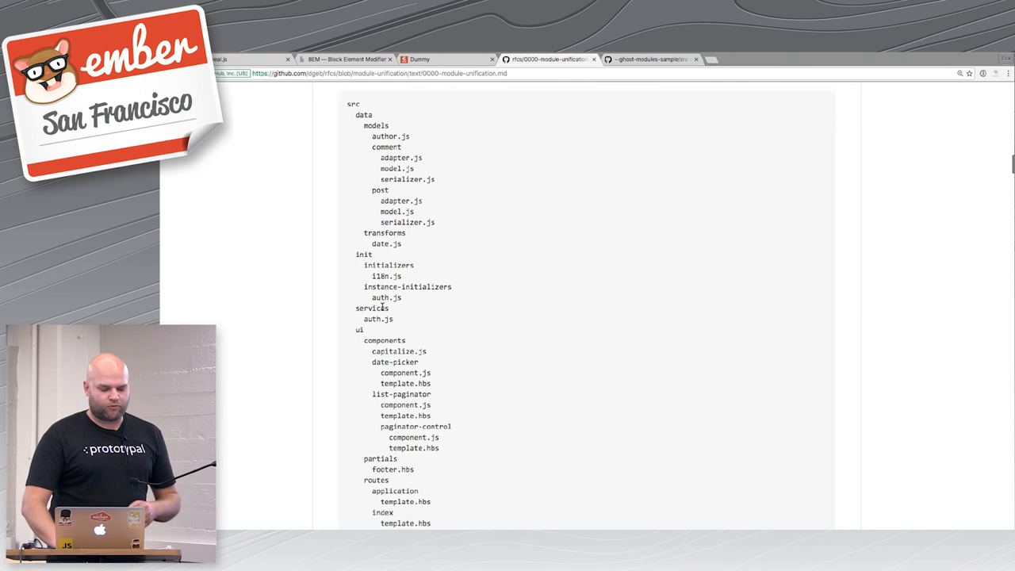
scroll("down", 3)
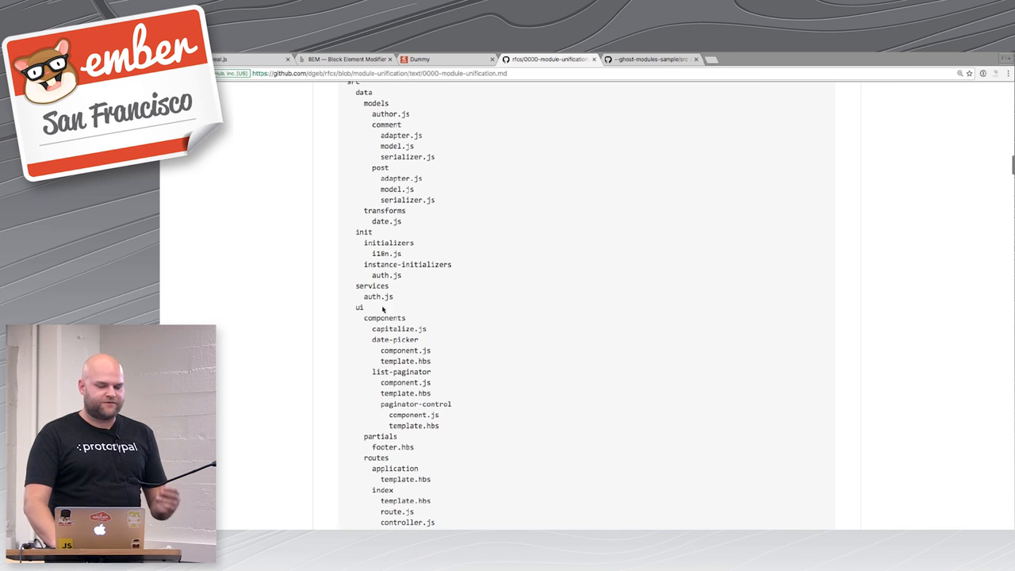
scroll("down", 3)
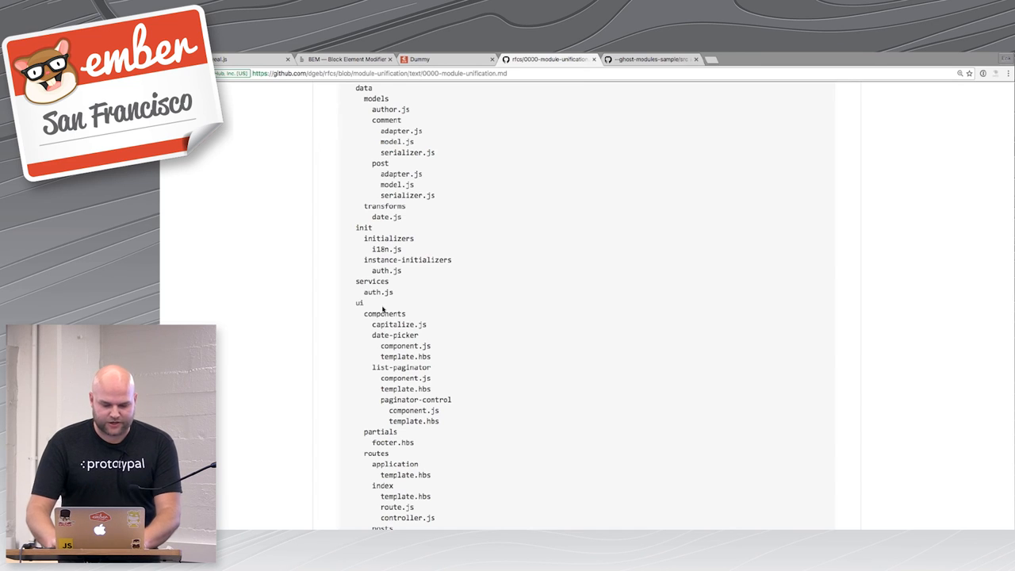
left_click(646, 58)
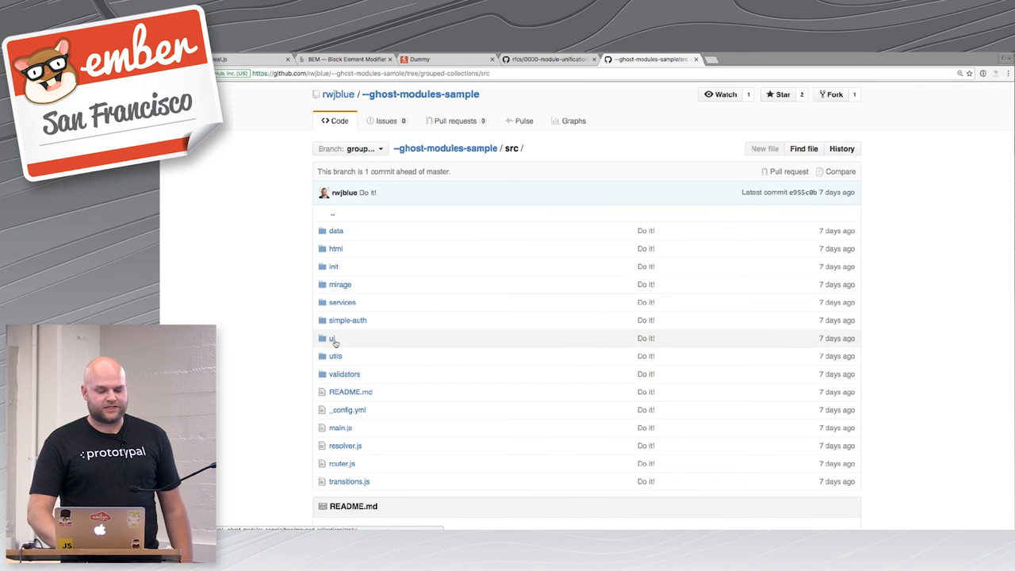
left_click(331, 338)
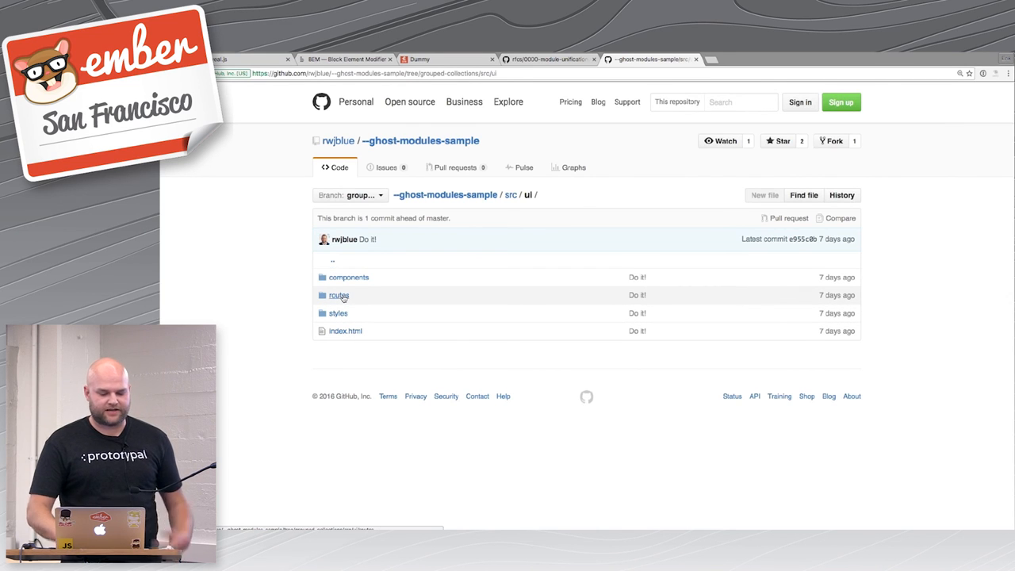
mouse_move(339, 295)
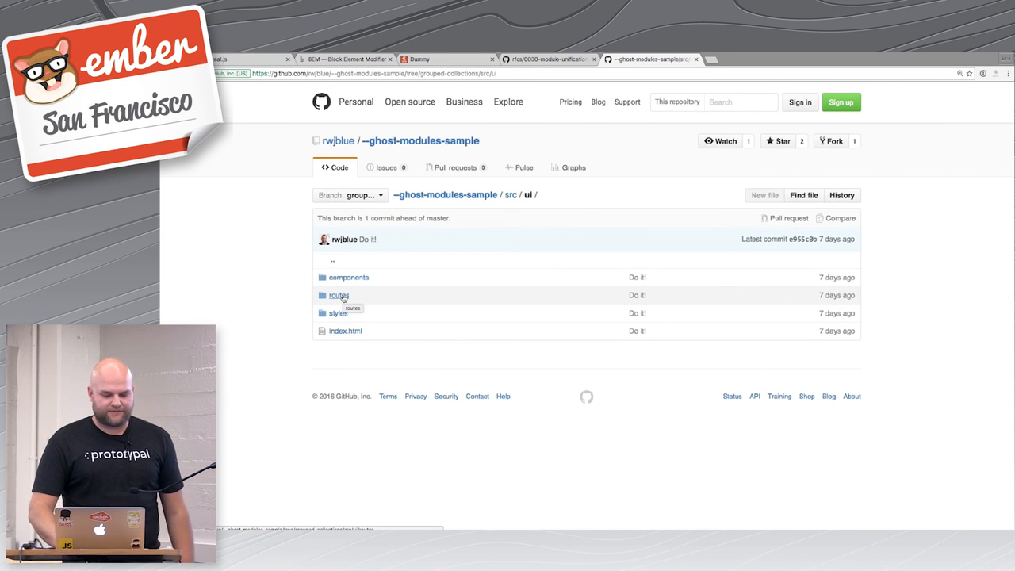
left_click(339, 295)
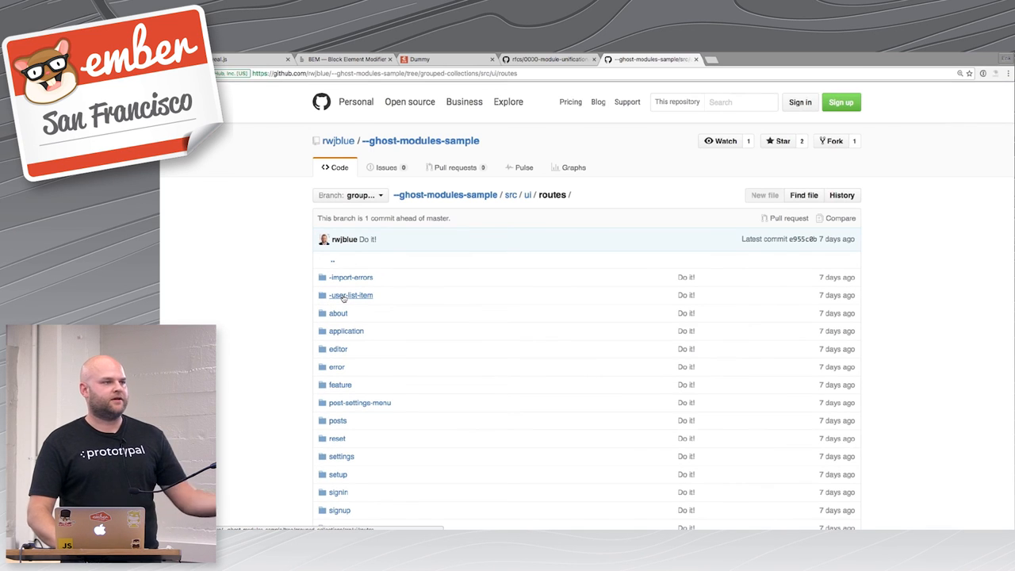
scroll("down", 3)
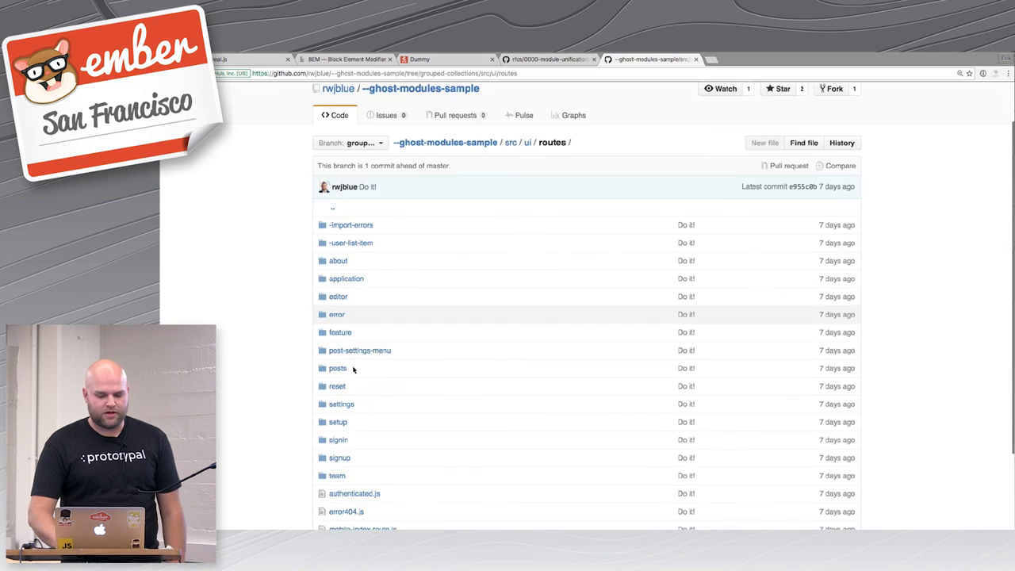
scroll("down", 3)
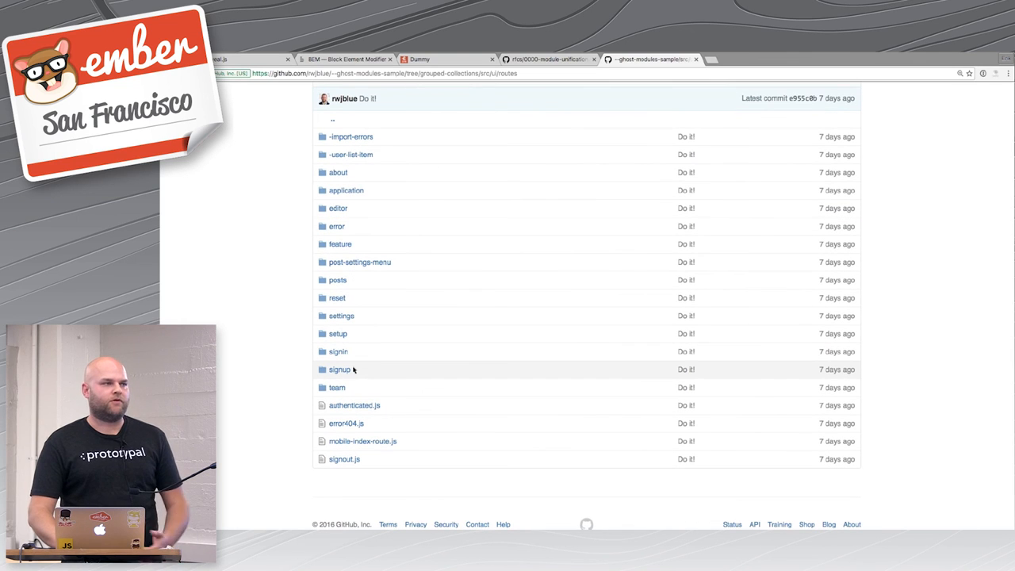
mouse_move(368, 344)
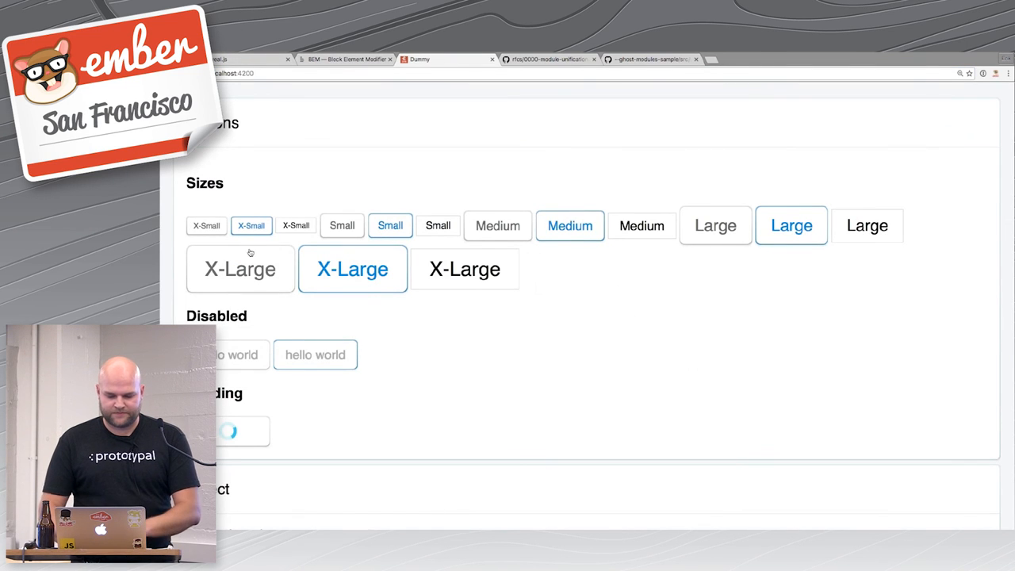
Step: Open DevTools with F12 and load vendor.js in the Sources panel
key("f12")
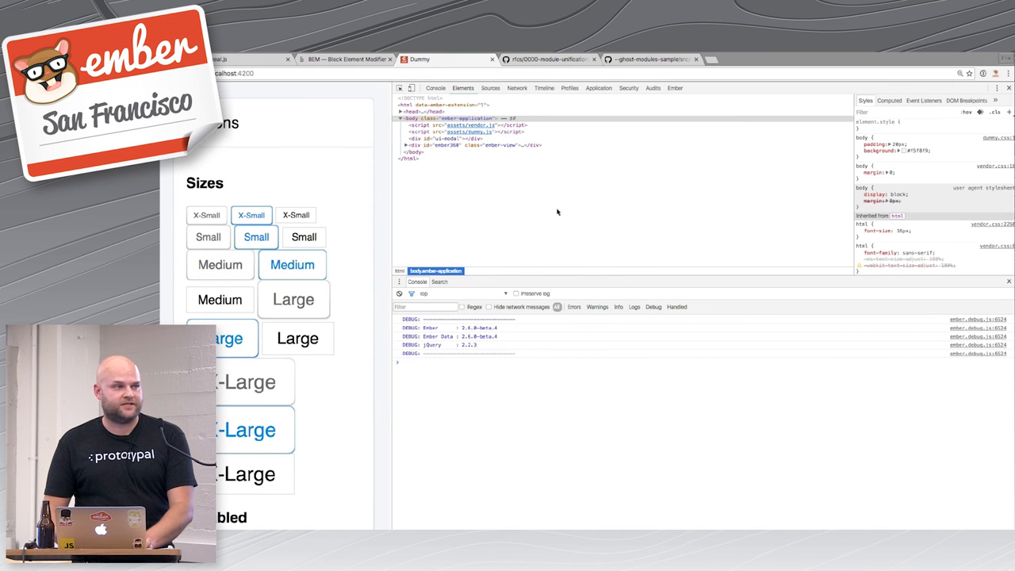
mouse_move(588, 211)
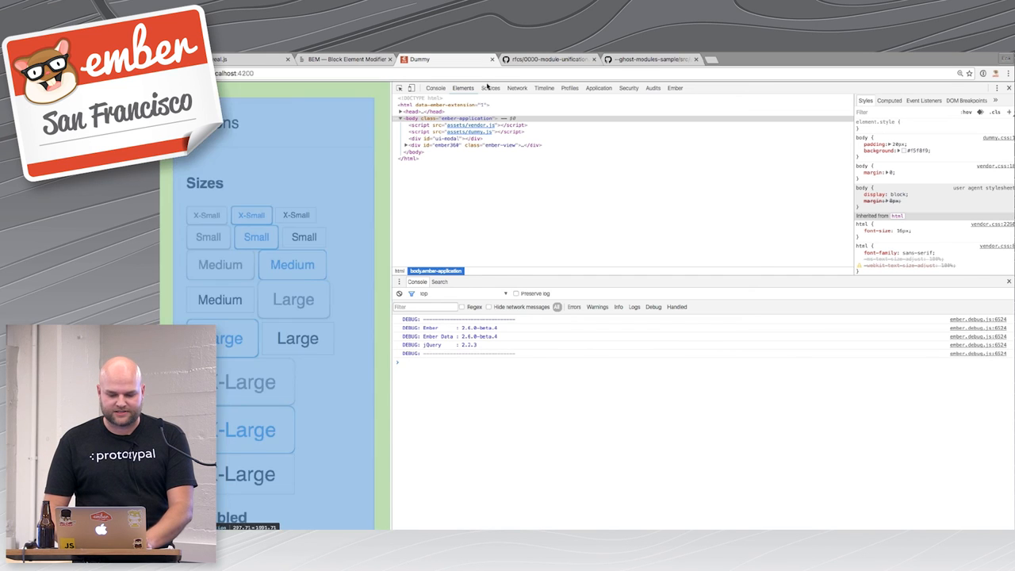
left_click(491, 88)
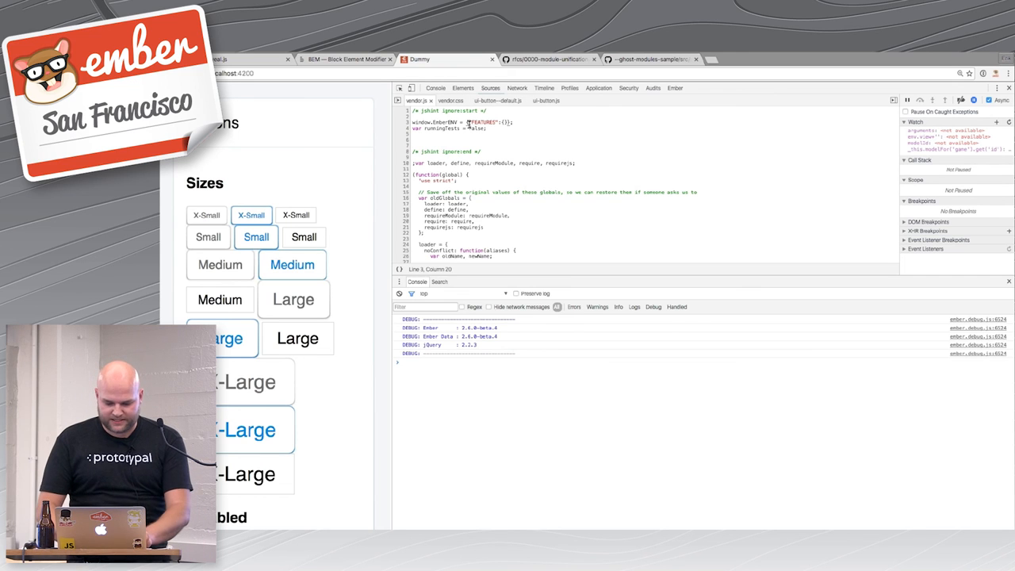
left_click(449, 101)
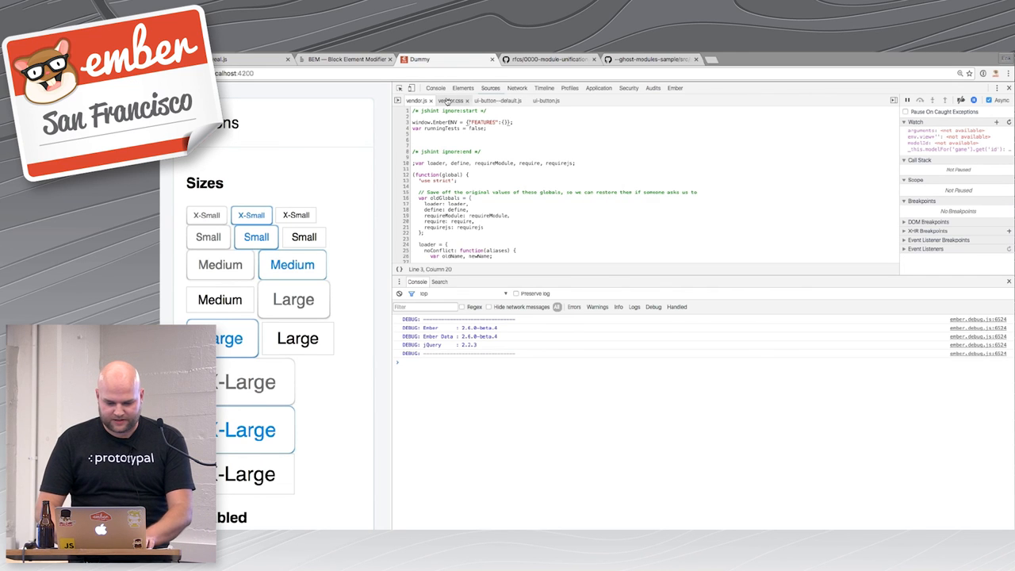
Step: Open vendor.css in Sources, hide the console drawer, and scroll the code
left_click(453, 101)
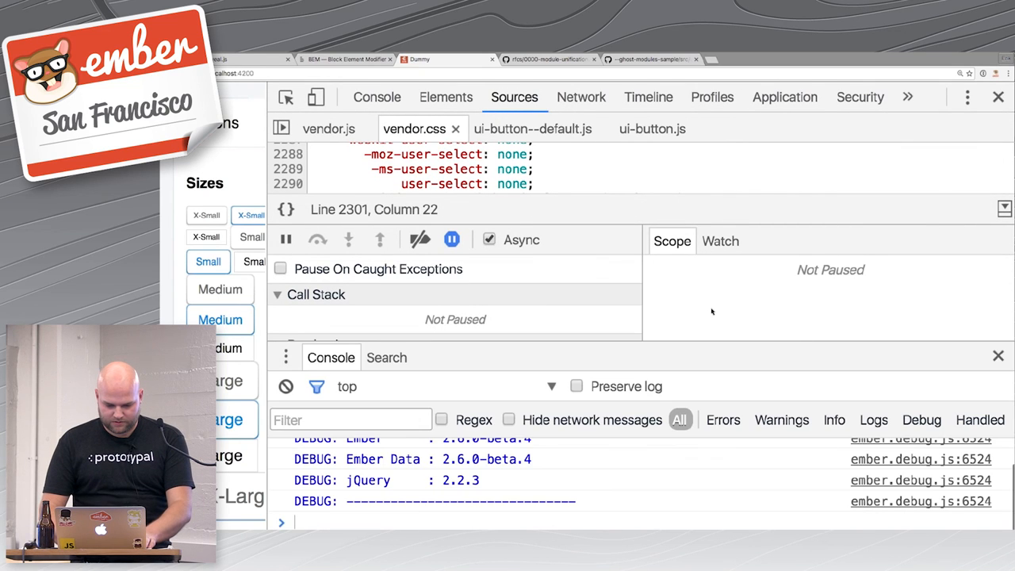
left_click(998, 356)
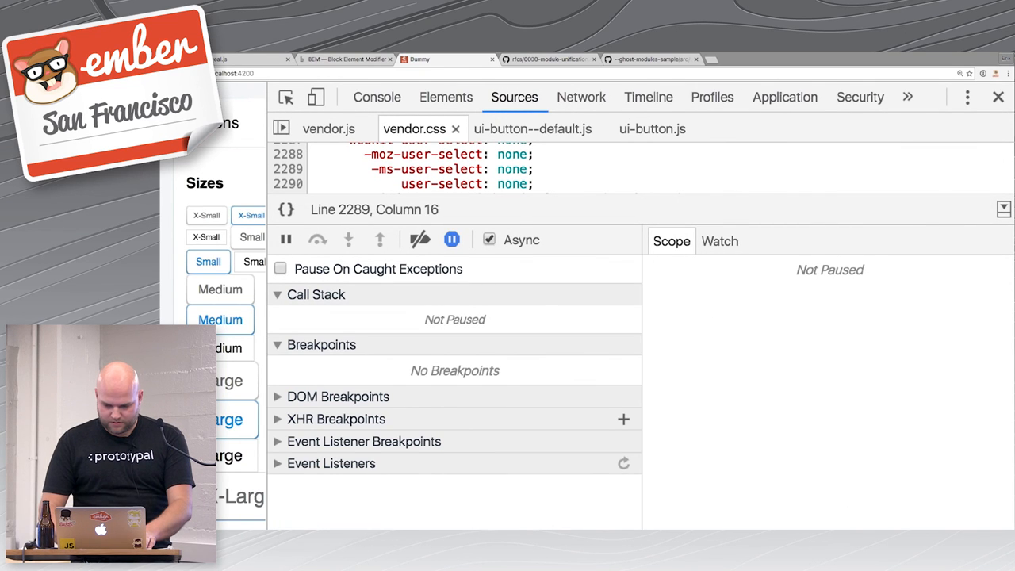
right_click(424, 273)
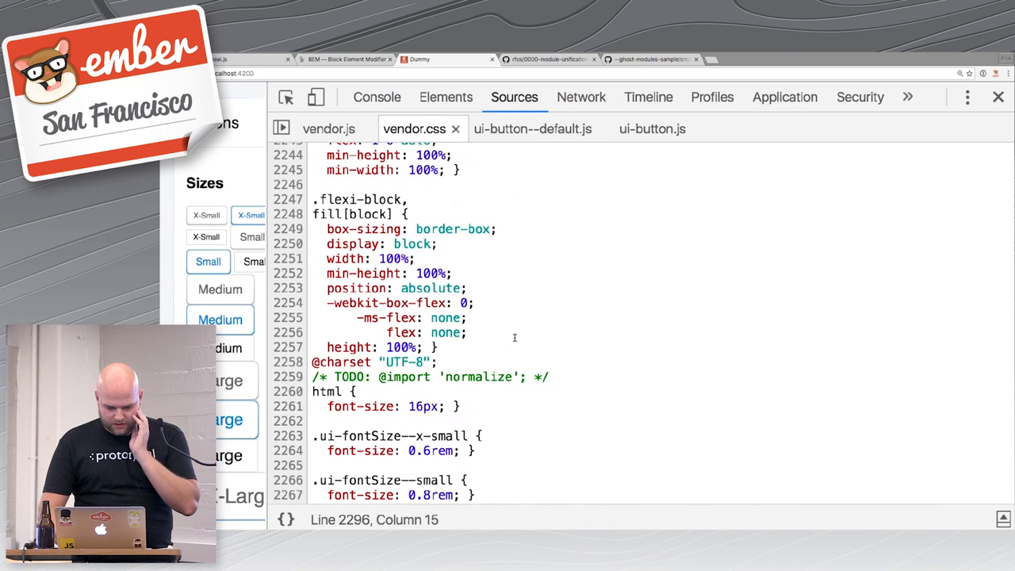
scroll("down", 3)
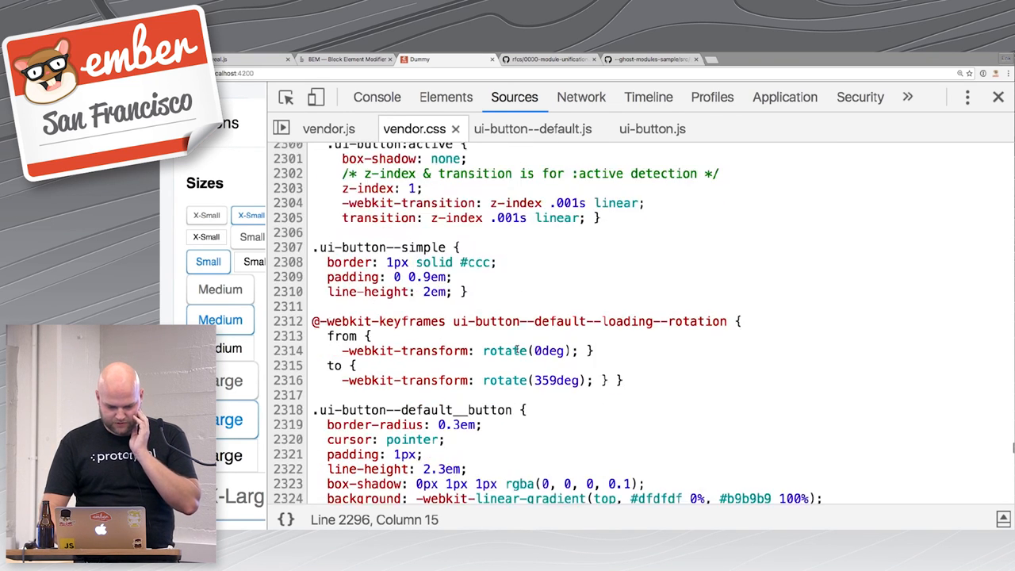
scroll("down", 3)
type(".ui-button--")
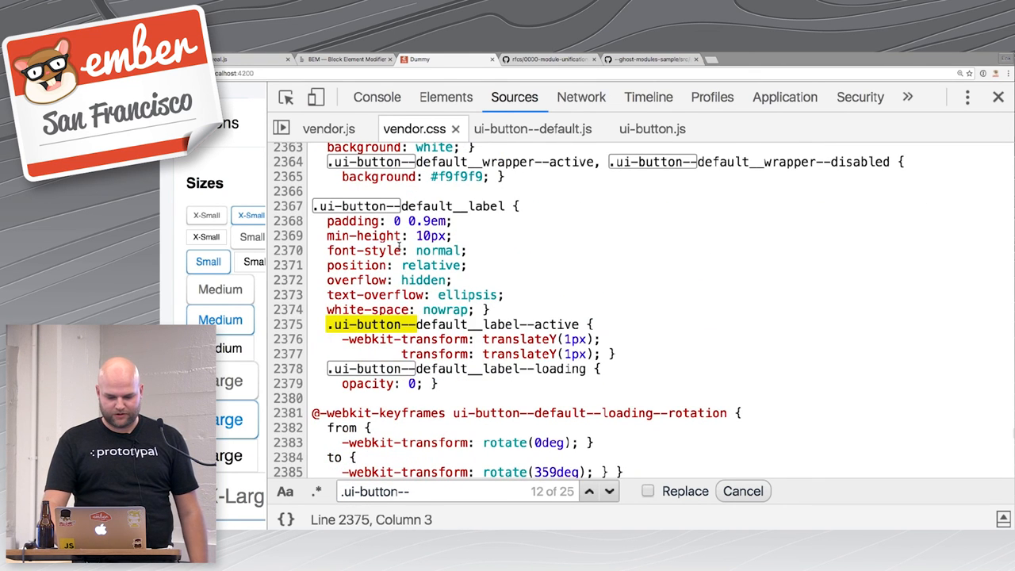
Step: Search vendor.css for .ui-button--p and scroll through the primary button rules
type("p")
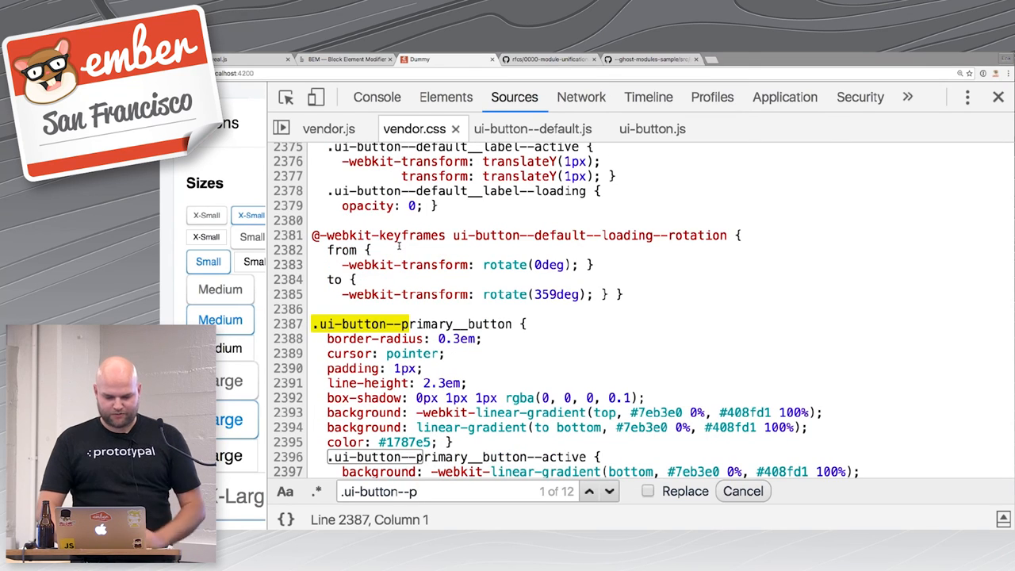
scroll("down", 3)
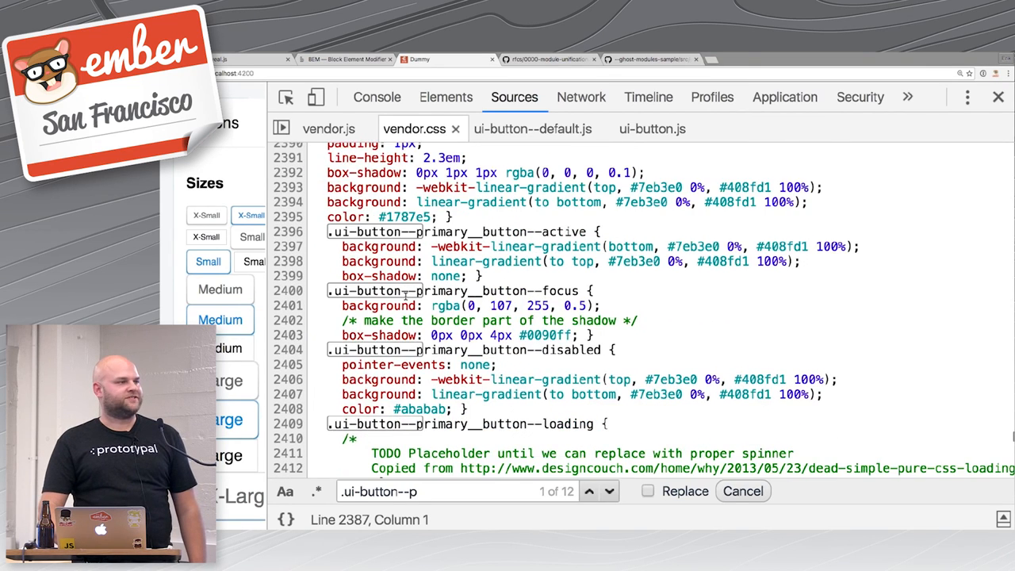
scroll("down", 3)
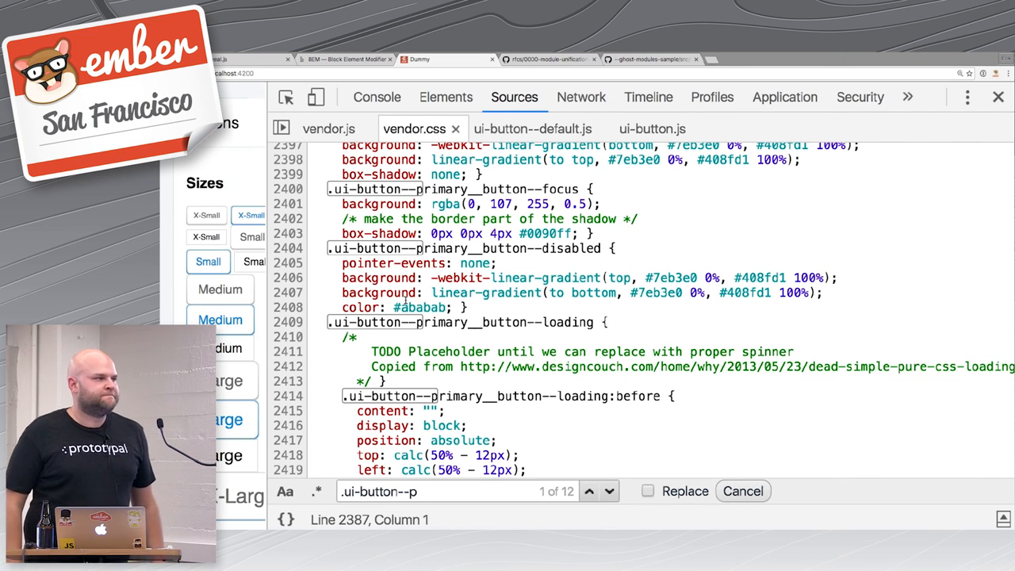
Step: Search Google for 'salesforce ux scss parser' in a new tab
left_click(754, 58)
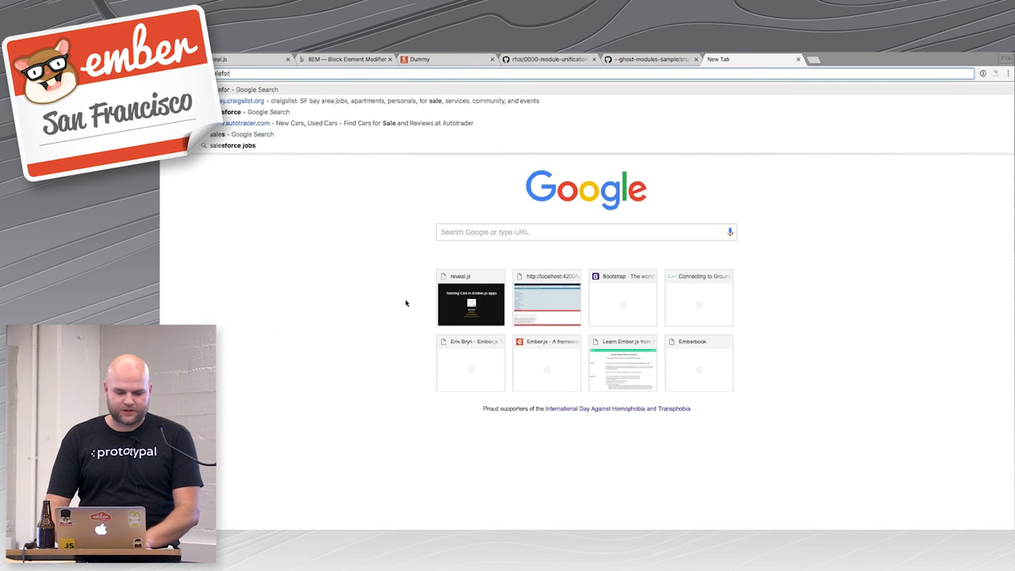
type("salesforce")
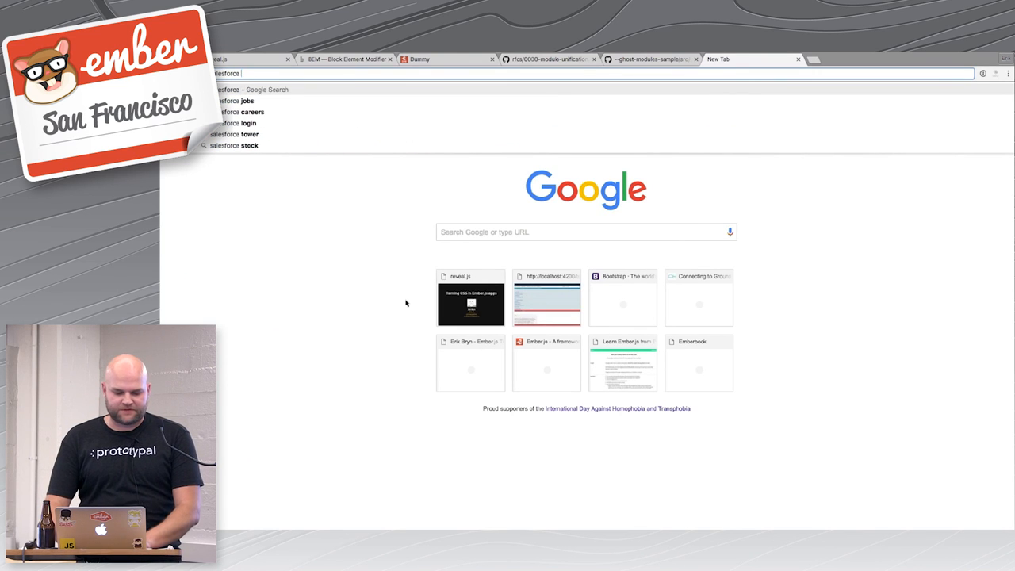
type("ux")
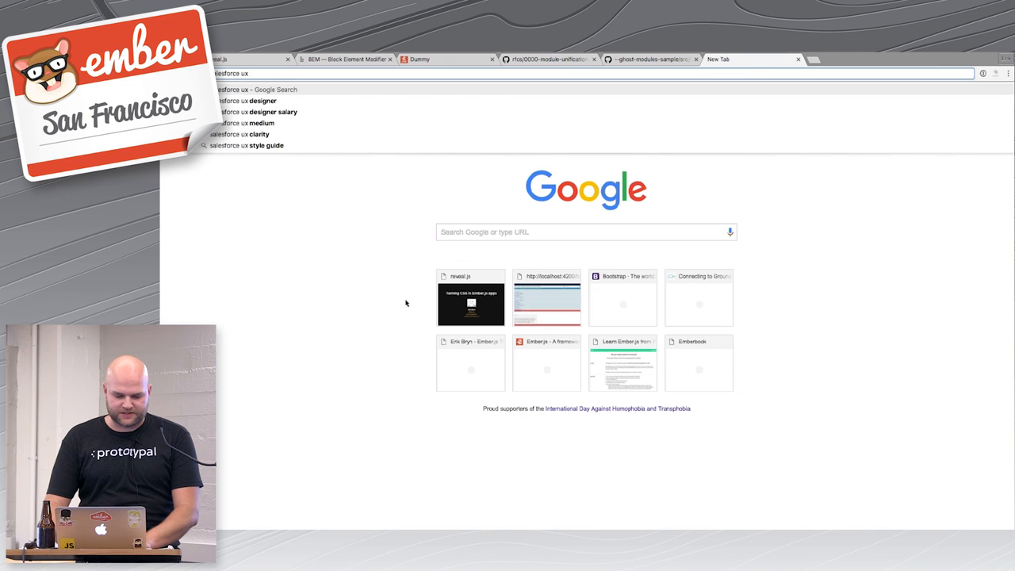
type("scss pa")
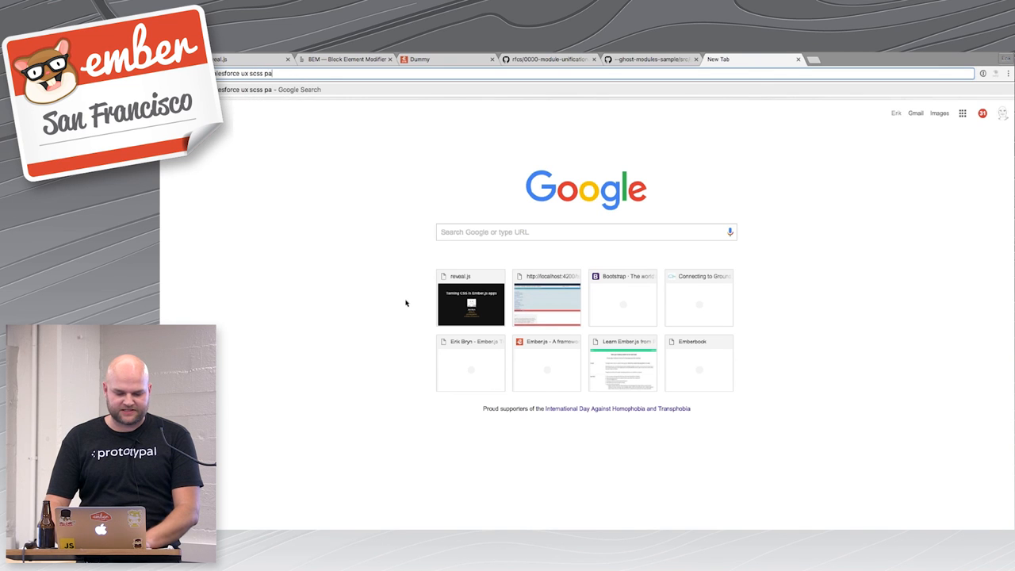
key("Return")
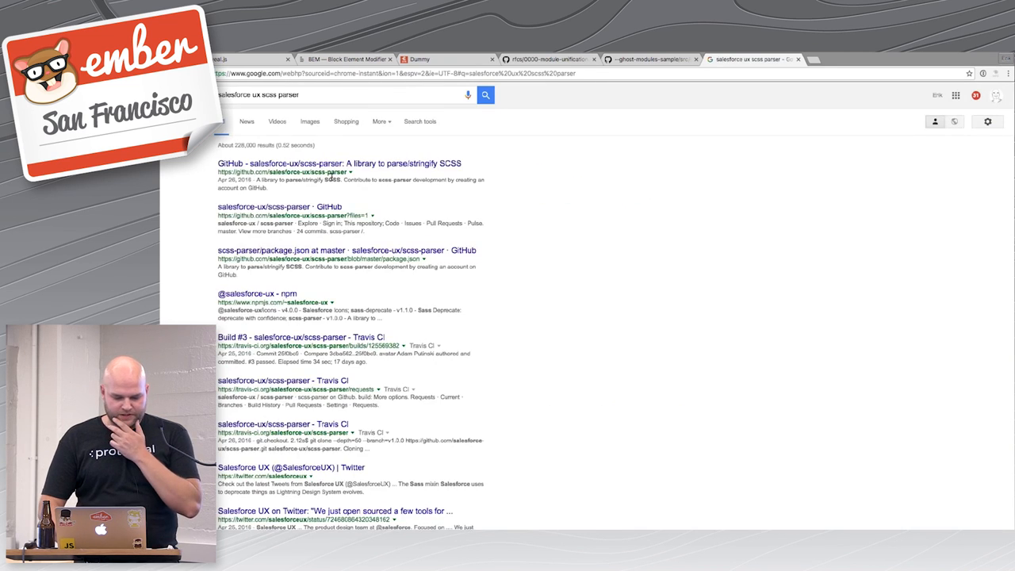
Step: Open the salesforce-ux/scss-parser repository and scroll down its README
left_click(339, 163)
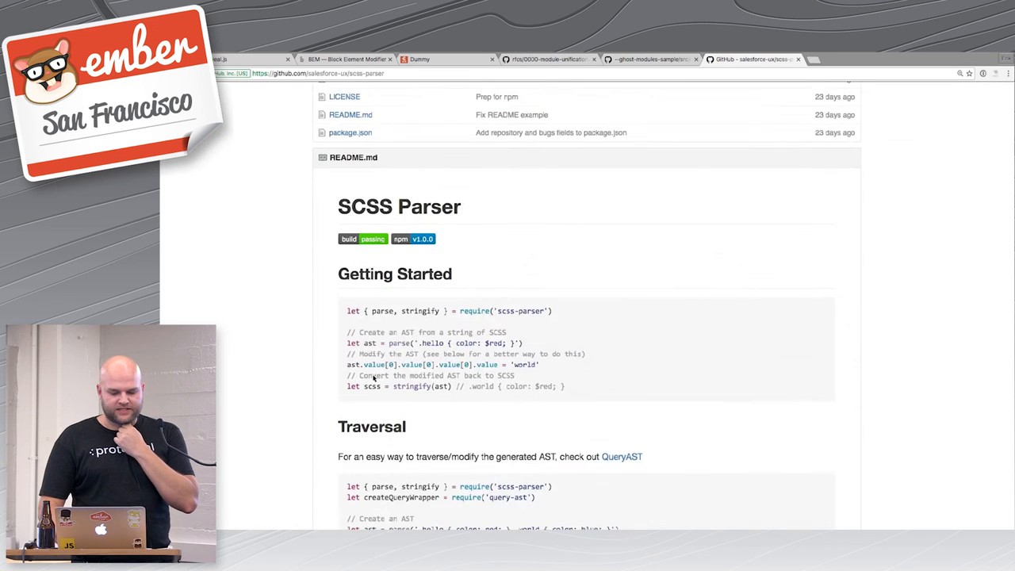
scroll("down", 3)
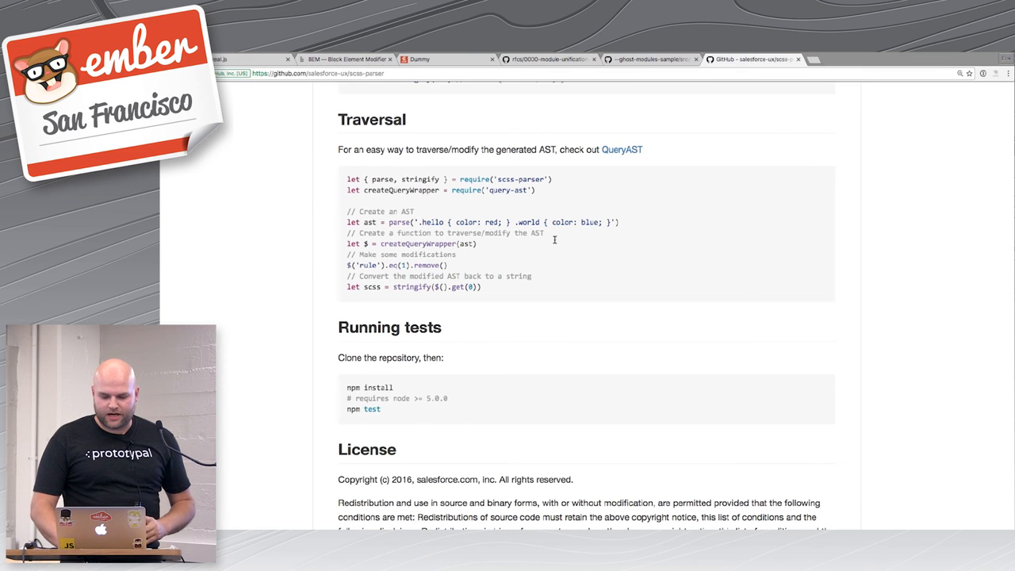
mouse_move(534, 261)
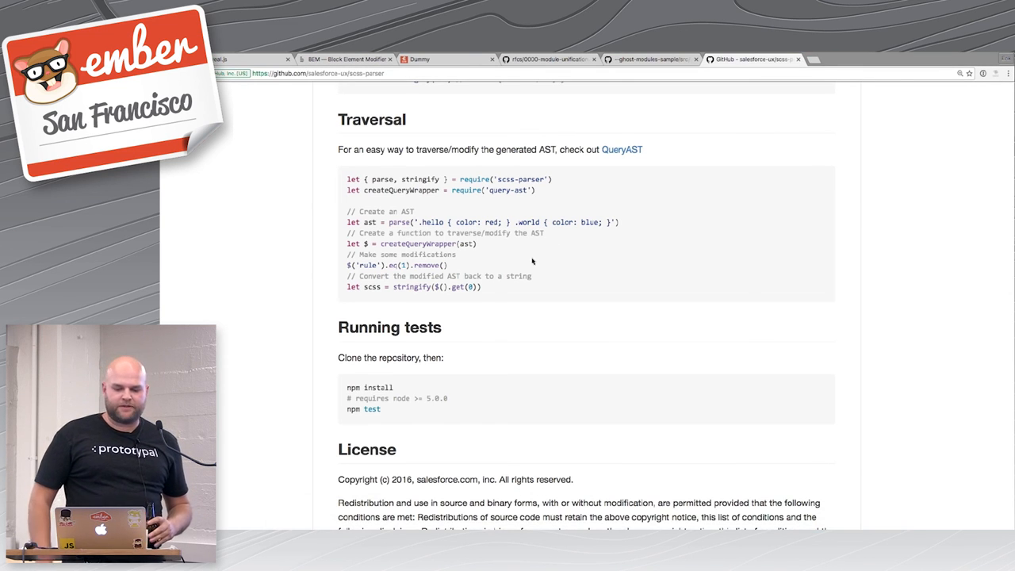